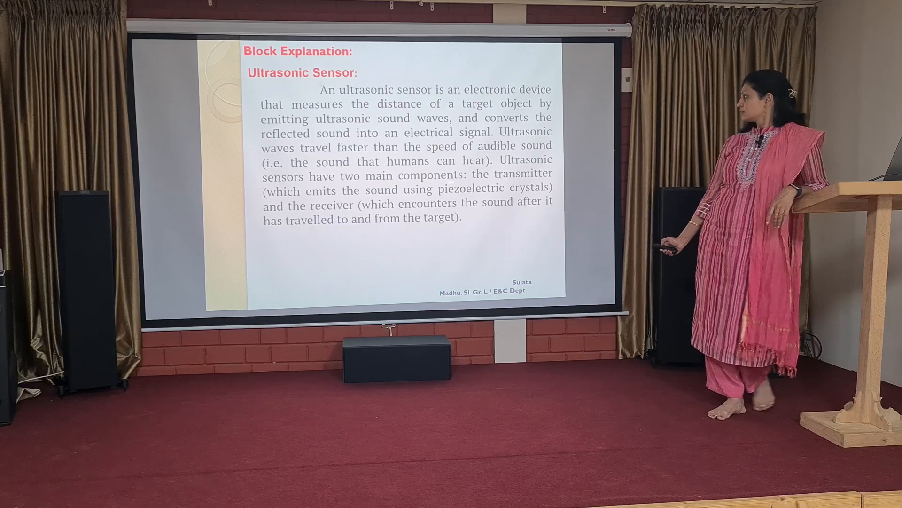
# Scroll through the remaining setup() lines to the 'Designed By:' screen clear and the void loop() header.
pyautogui.click(260, 492)
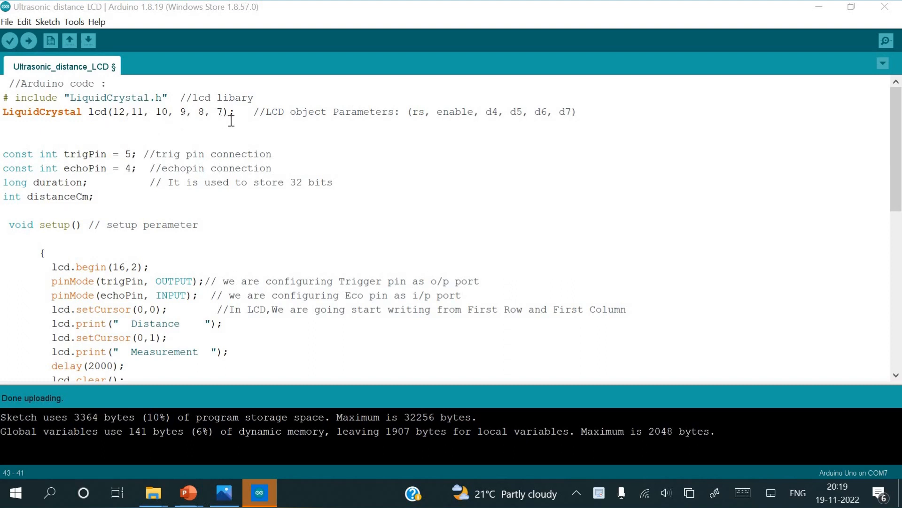
pyautogui.moveTo(270, 122)
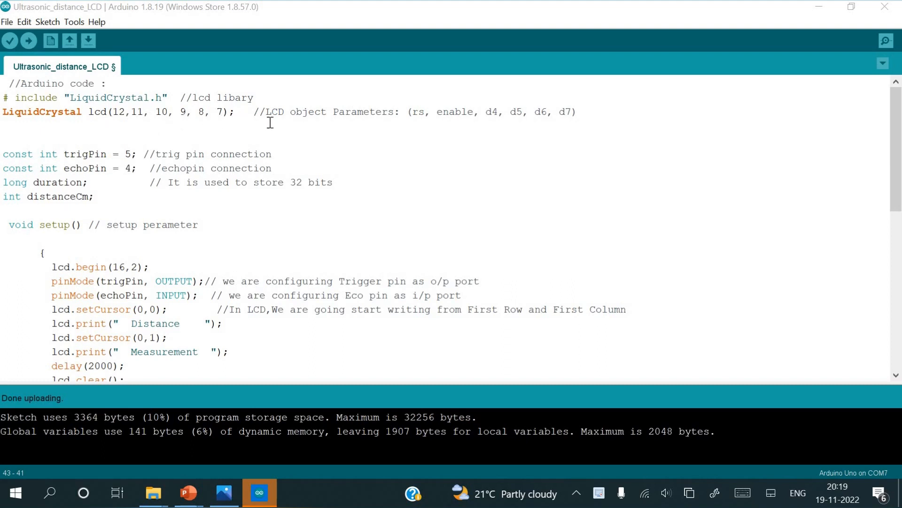
pyautogui.moveTo(310, 119)
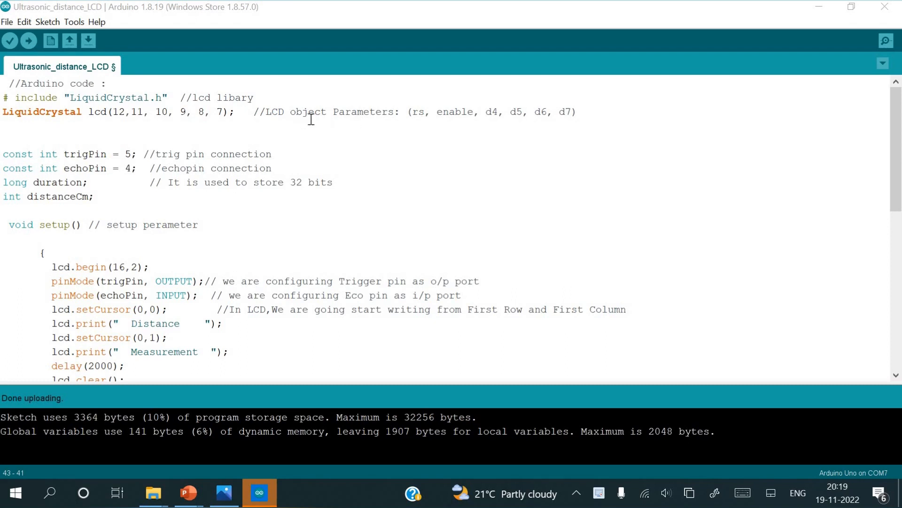
pyautogui.moveTo(103, 117)
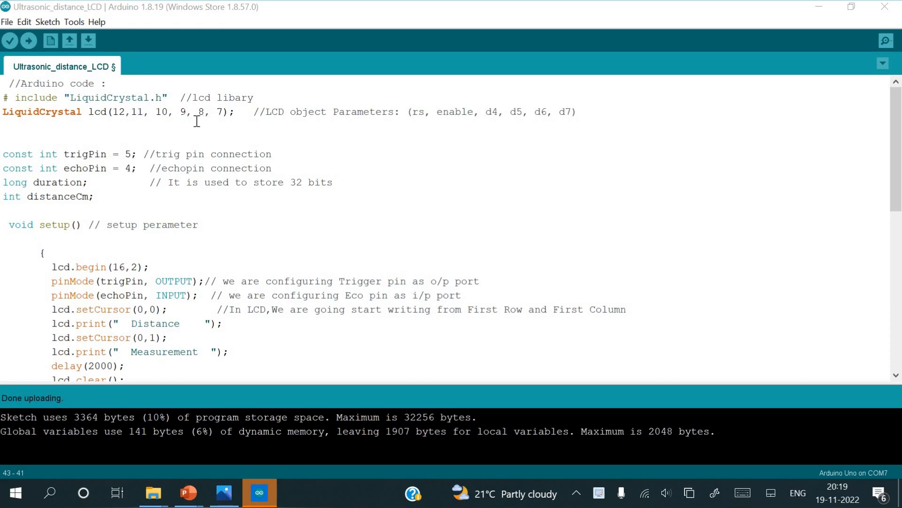
pyautogui.moveTo(17, 166)
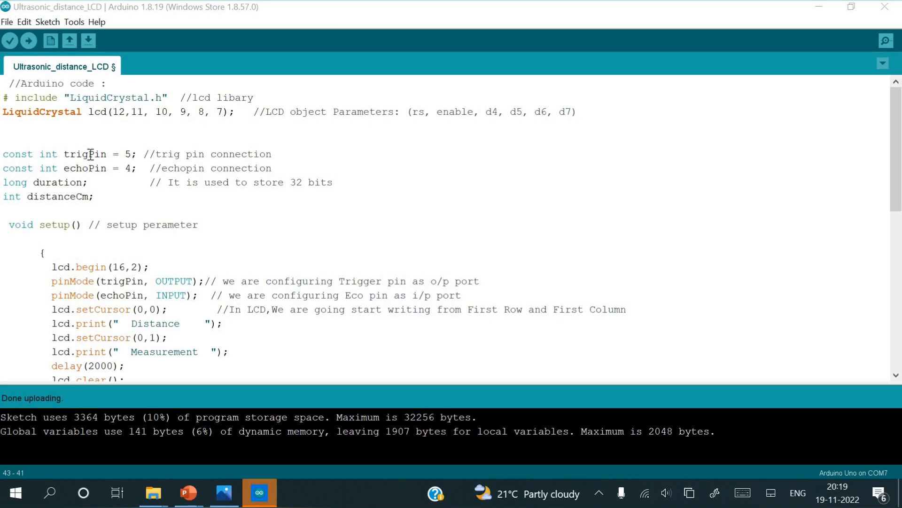
pyautogui.moveTo(94, 173)
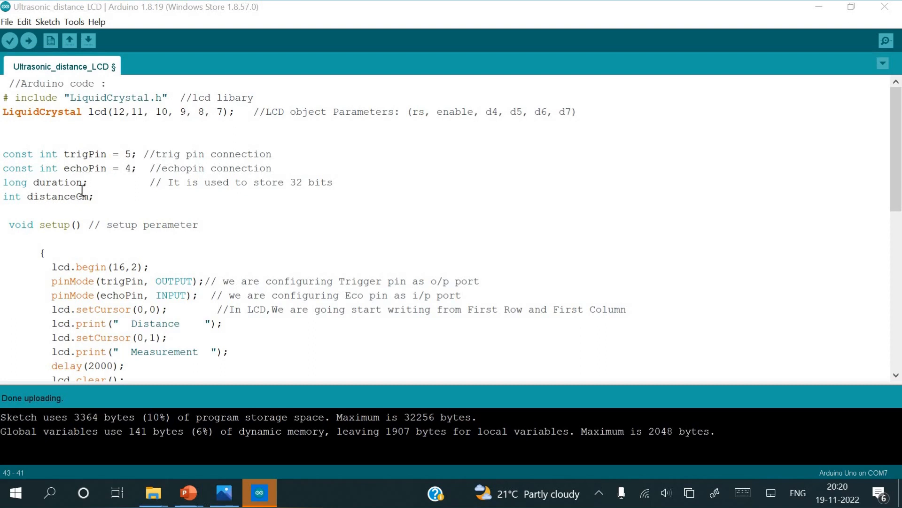
pyautogui.moveTo(62, 190)
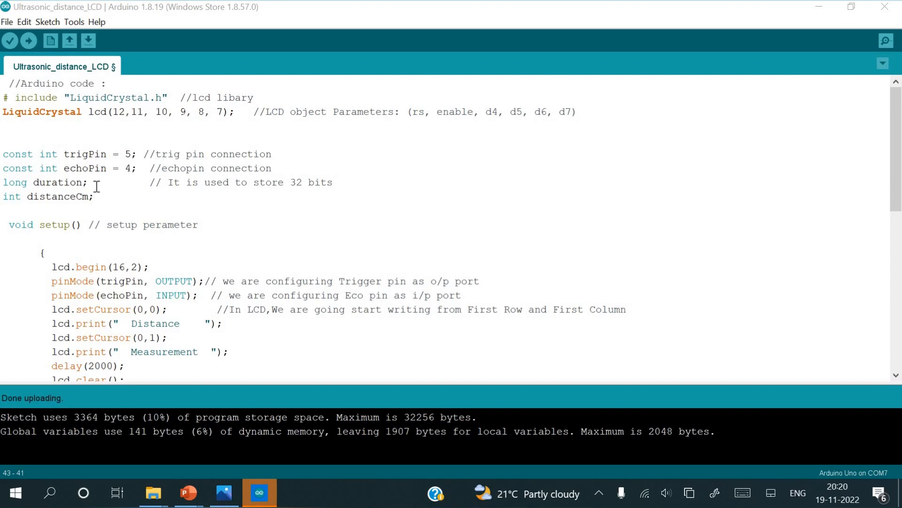
pyautogui.moveTo(22, 207)
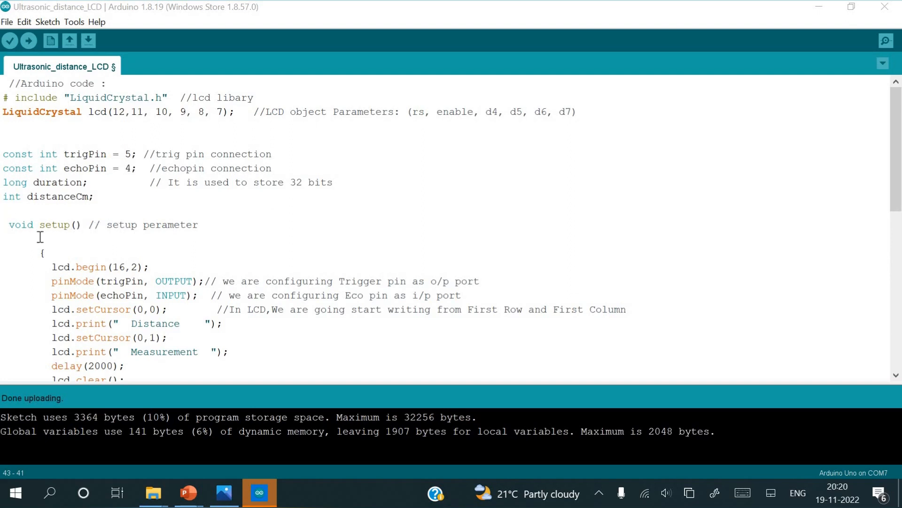
pyautogui.moveTo(71, 263)
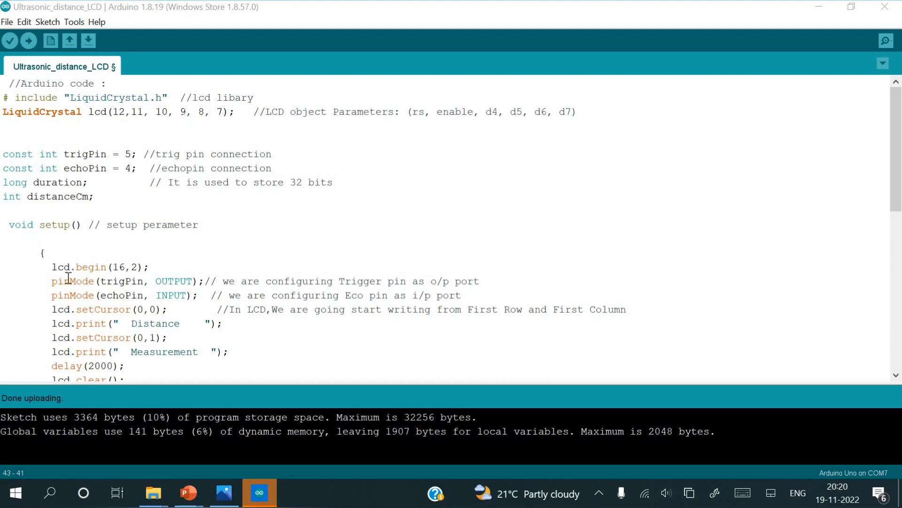
pyautogui.moveTo(98, 271)
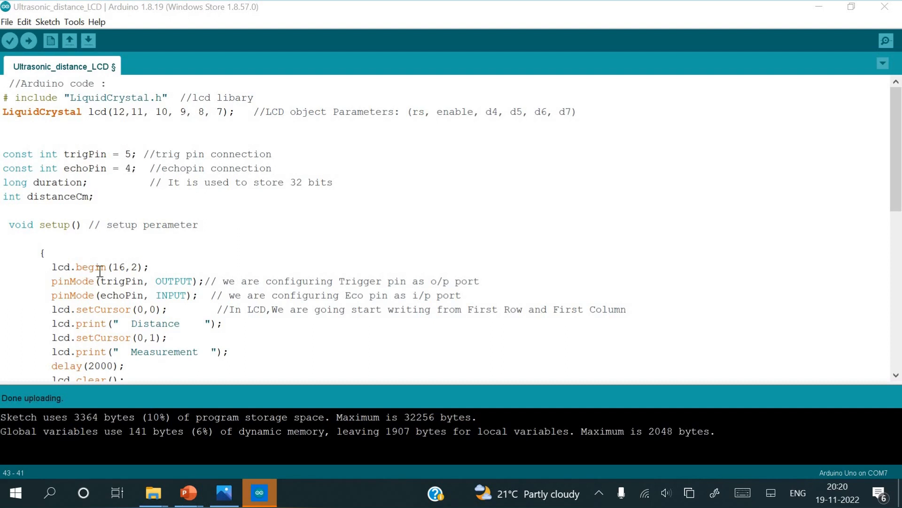
pyautogui.moveTo(102, 270)
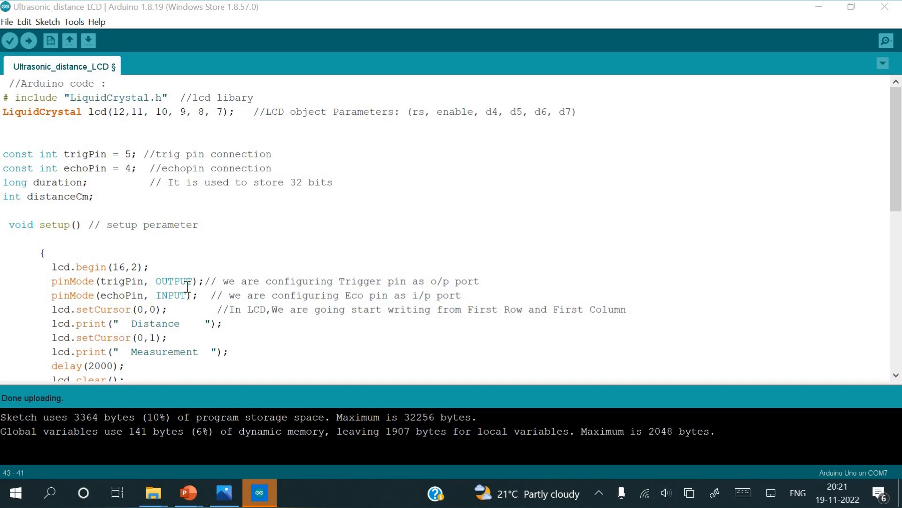
pyautogui.moveTo(97, 302)
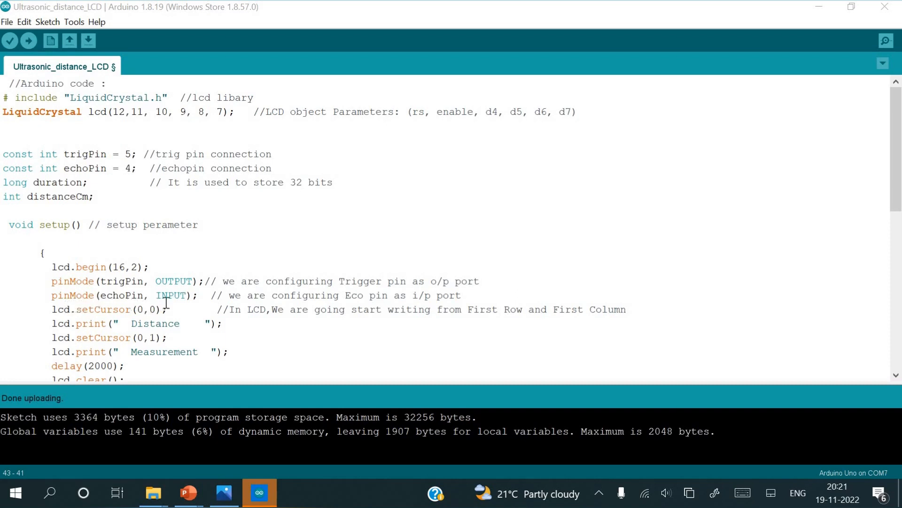
pyautogui.moveTo(115, 305)
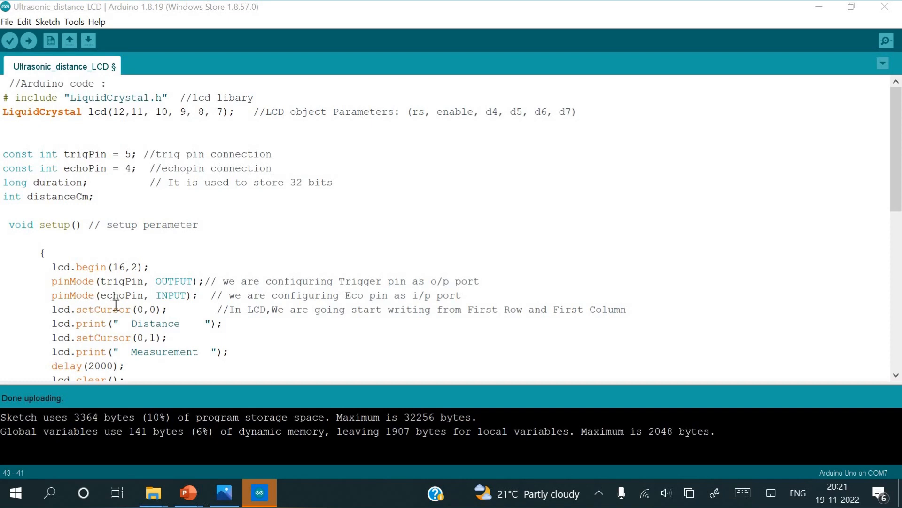
pyautogui.moveTo(166, 299)
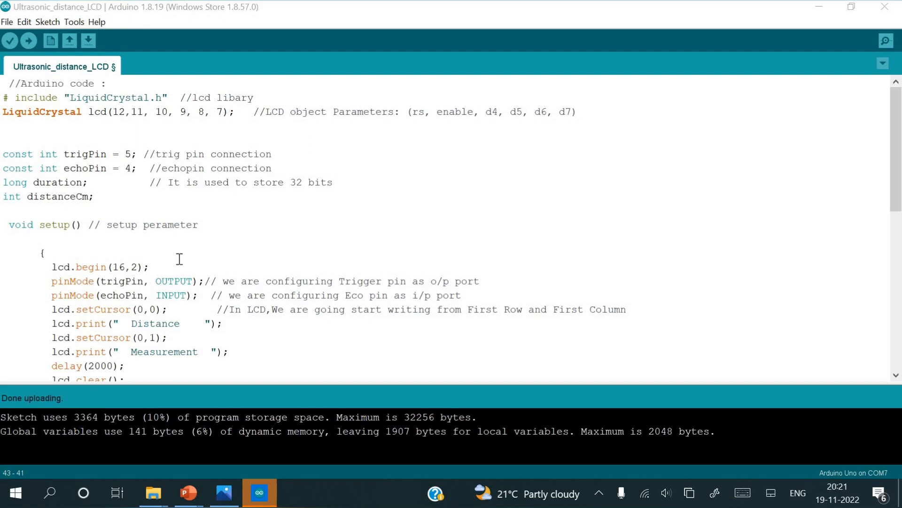
pyautogui.moveTo(187, 263)
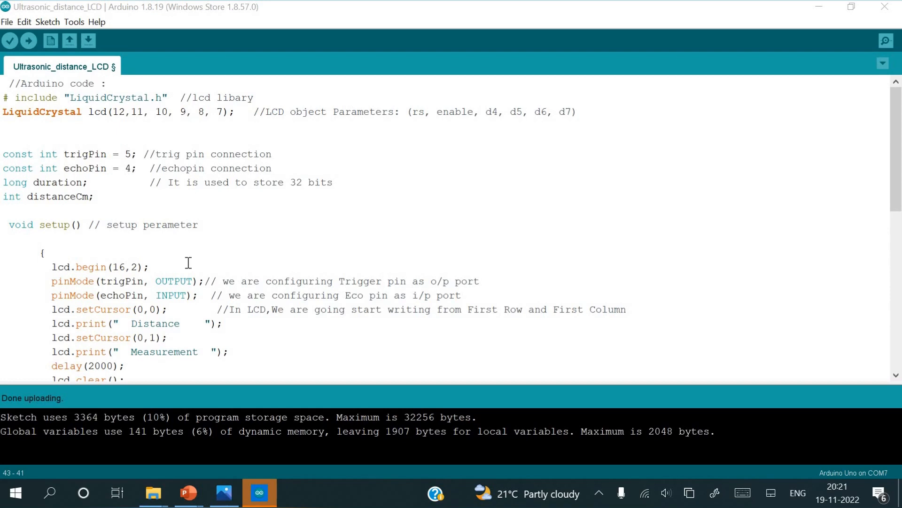
pyautogui.moveTo(217, 266)
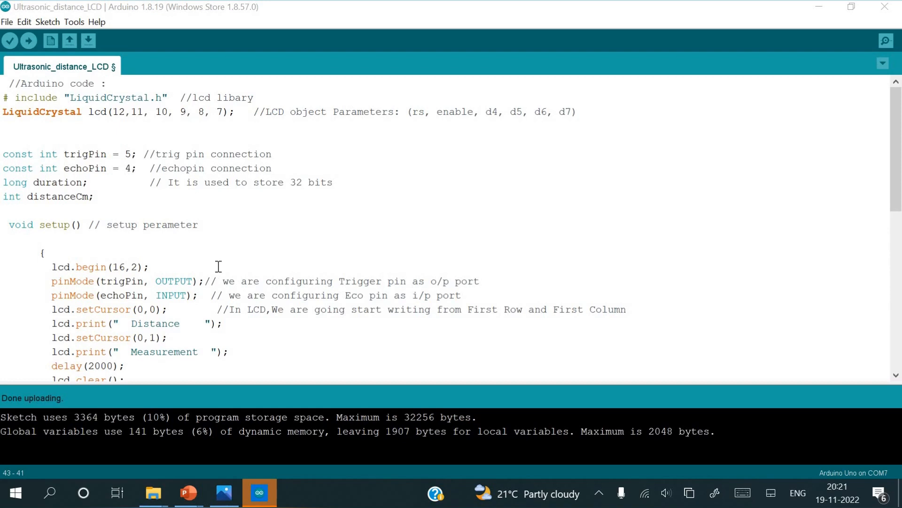
pyautogui.moveTo(338, 274)
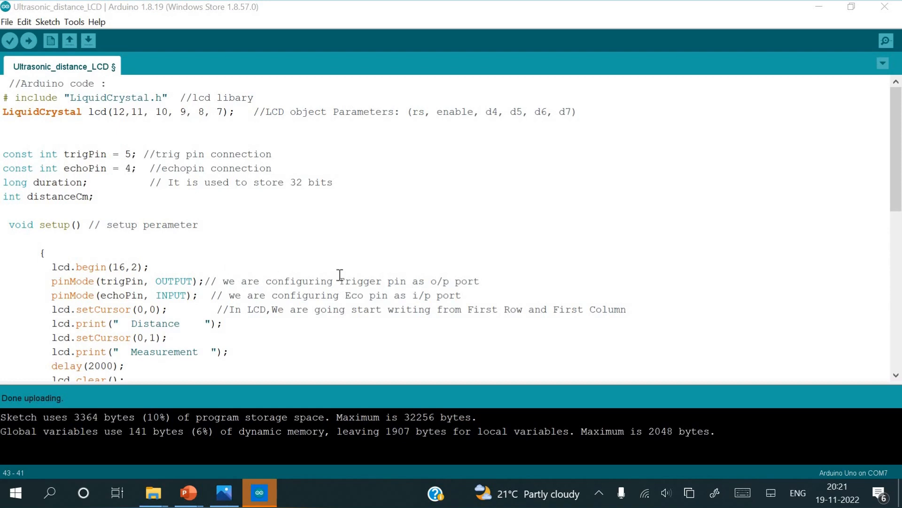
pyautogui.moveTo(339, 281)
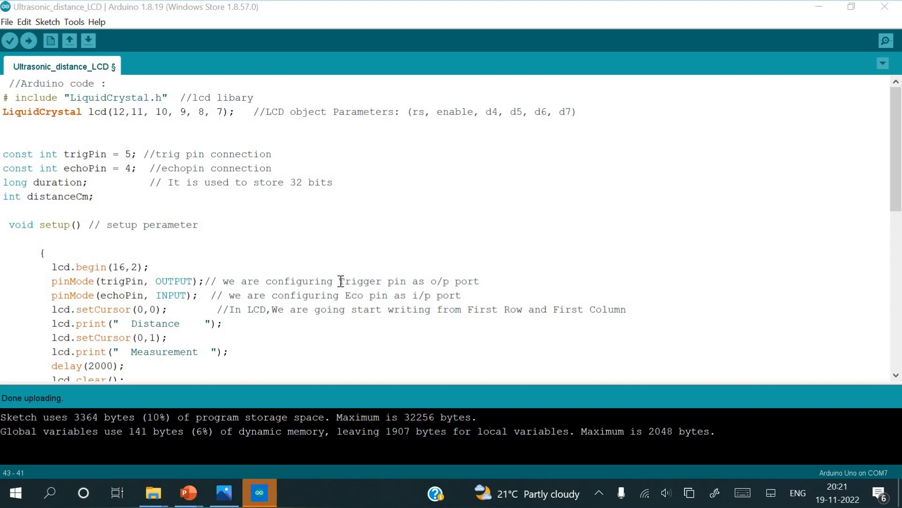
pyautogui.moveTo(290, 288)
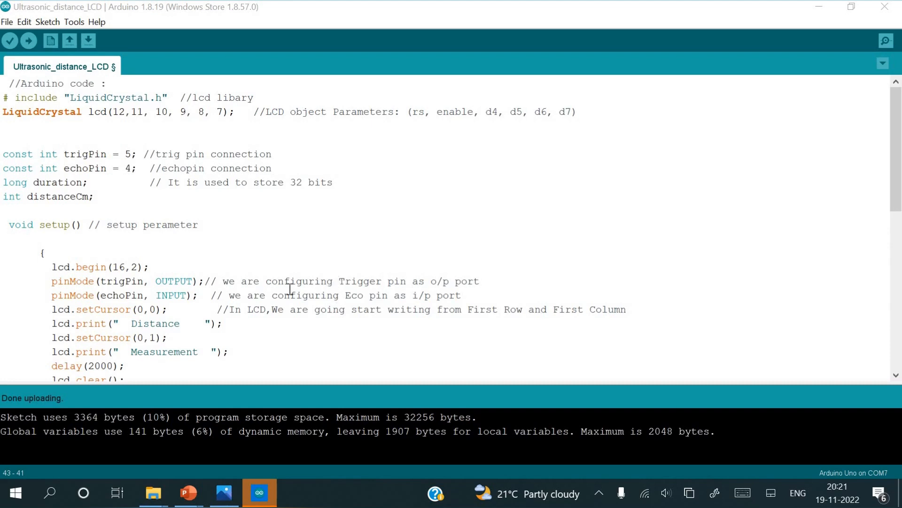
pyautogui.moveTo(124, 301)
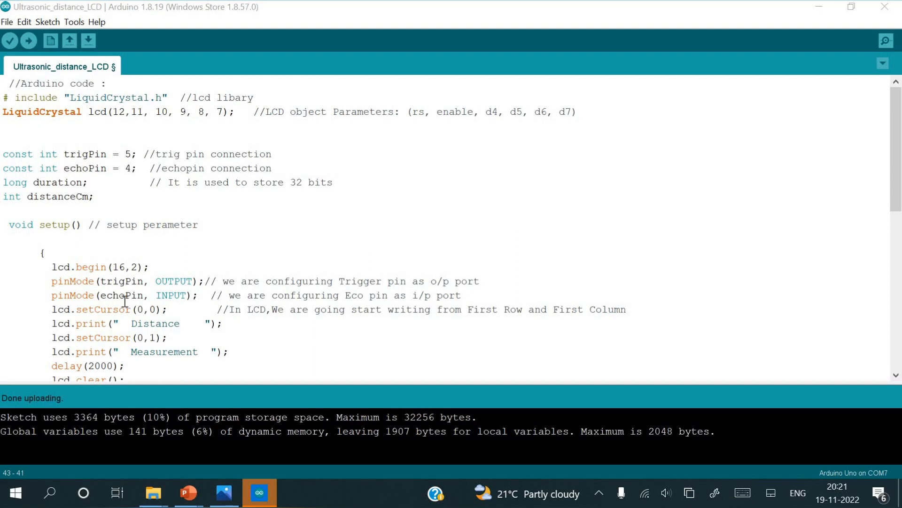
pyautogui.moveTo(141, 302)
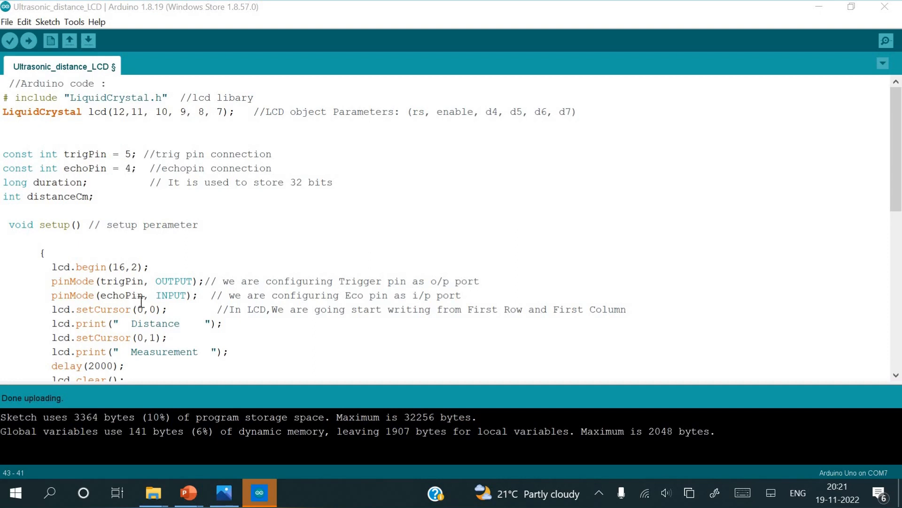
pyautogui.moveTo(167, 295)
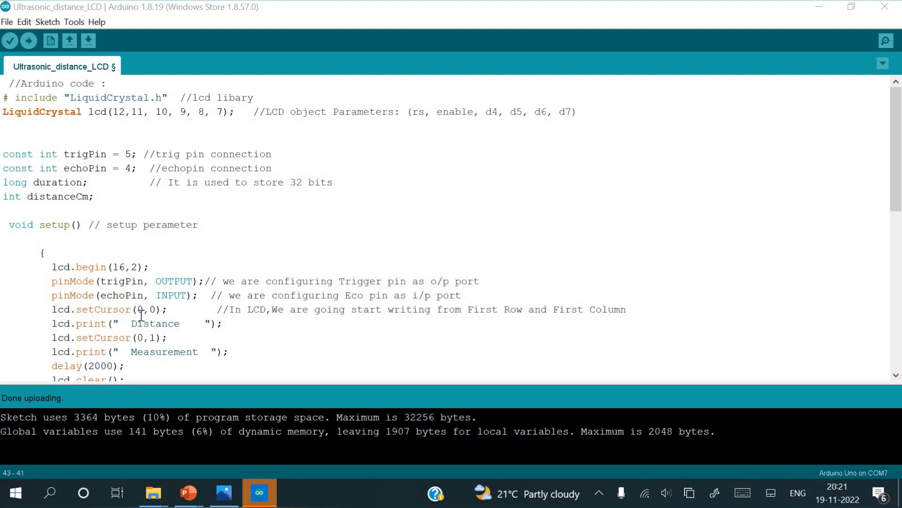
pyautogui.moveTo(288, 321)
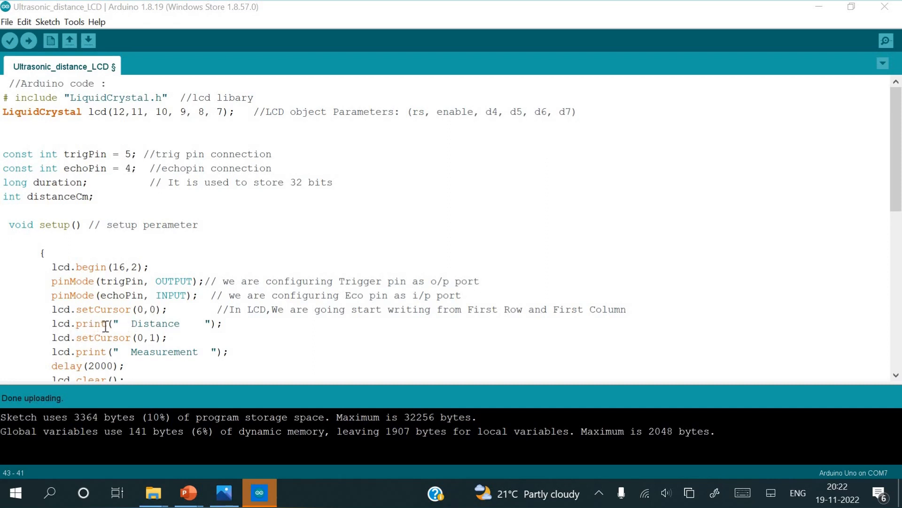
pyautogui.moveTo(140, 317)
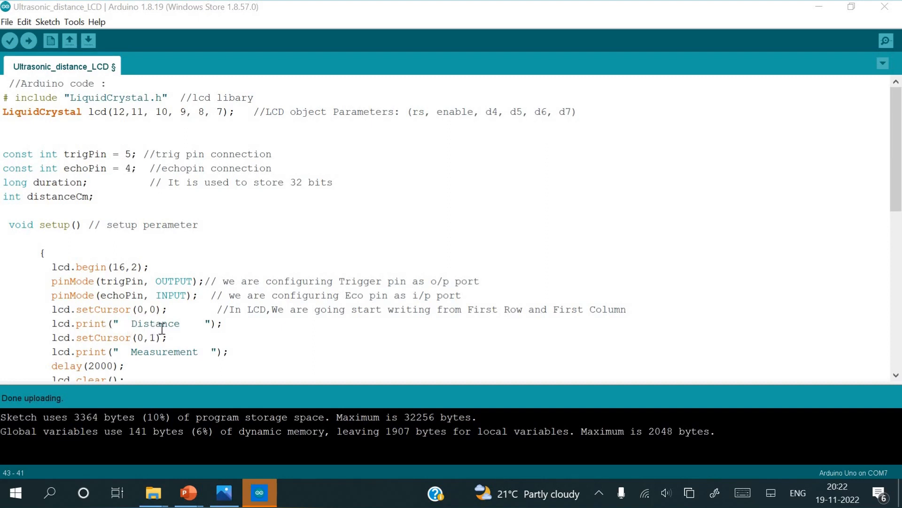
pyautogui.moveTo(114, 323)
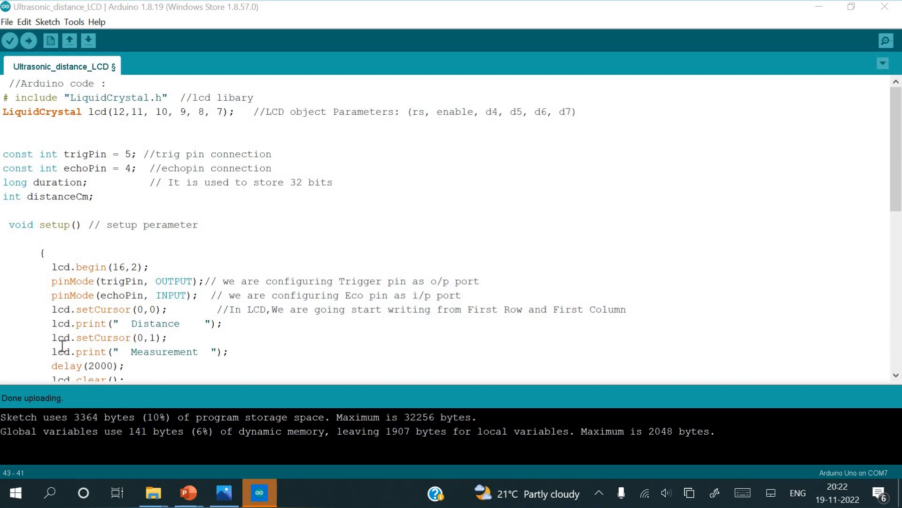
pyautogui.moveTo(103, 347)
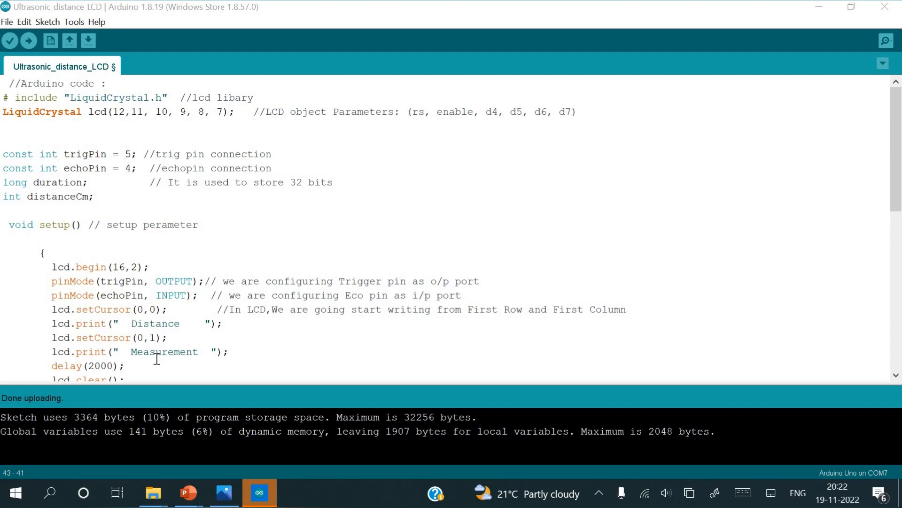
pyautogui.moveTo(180, 356)
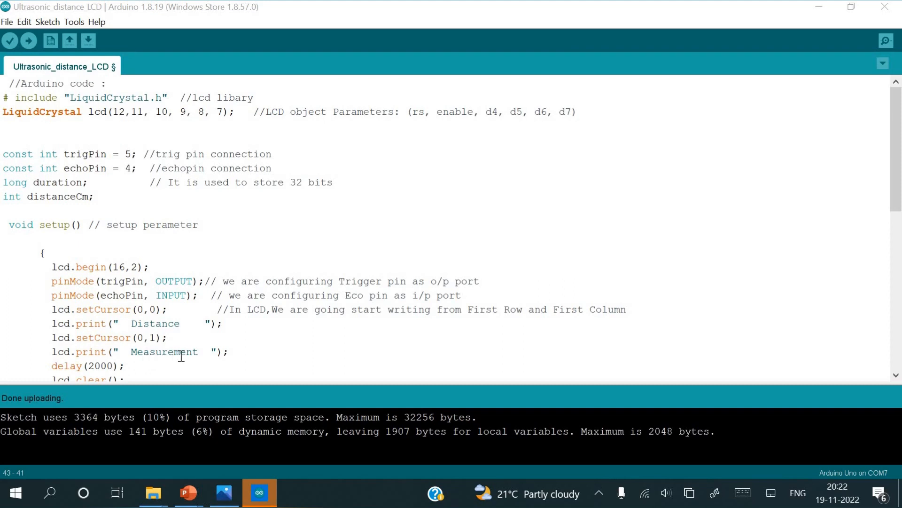
pyautogui.scroll(-3)
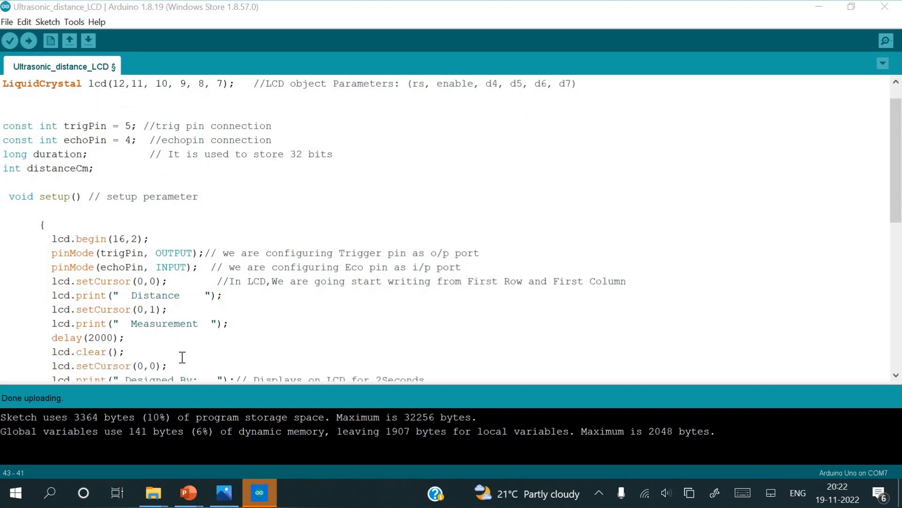
pyautogui.moveTo(83, 345)
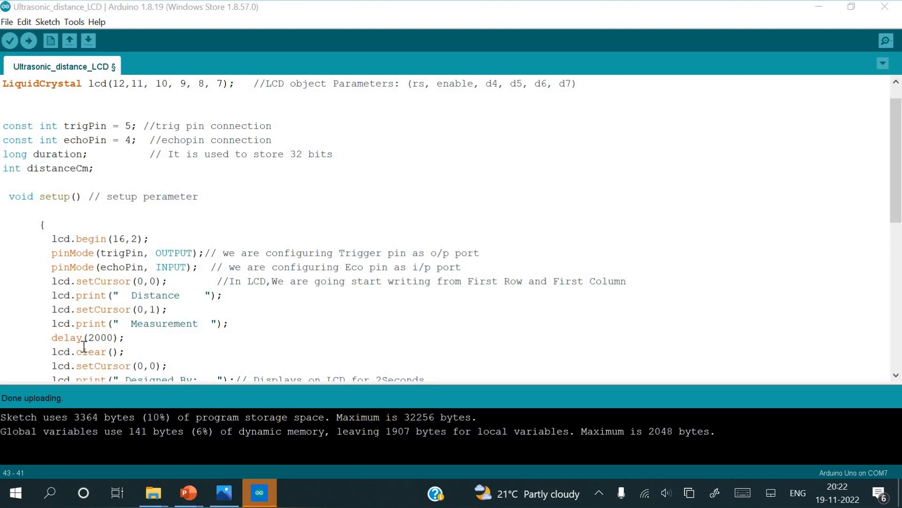
pyautogui.moveTo(132, 338)
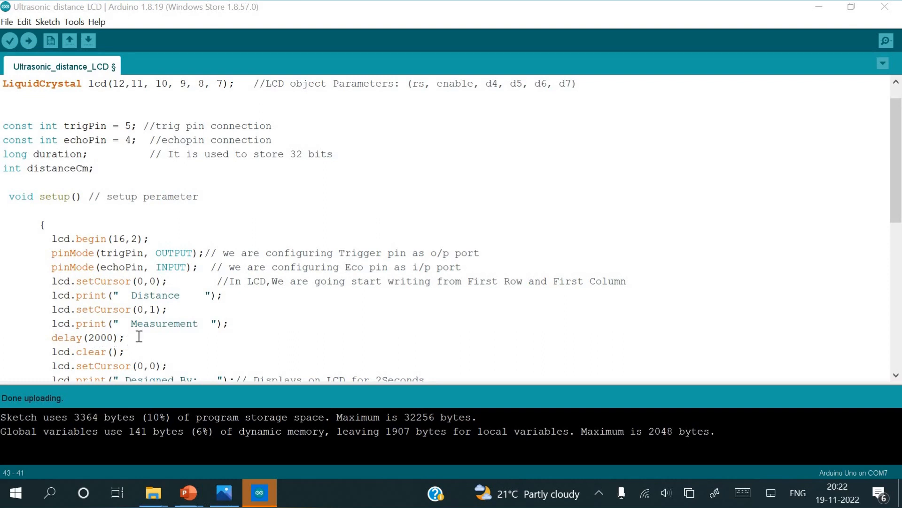
pyautogui.scroll(-3)
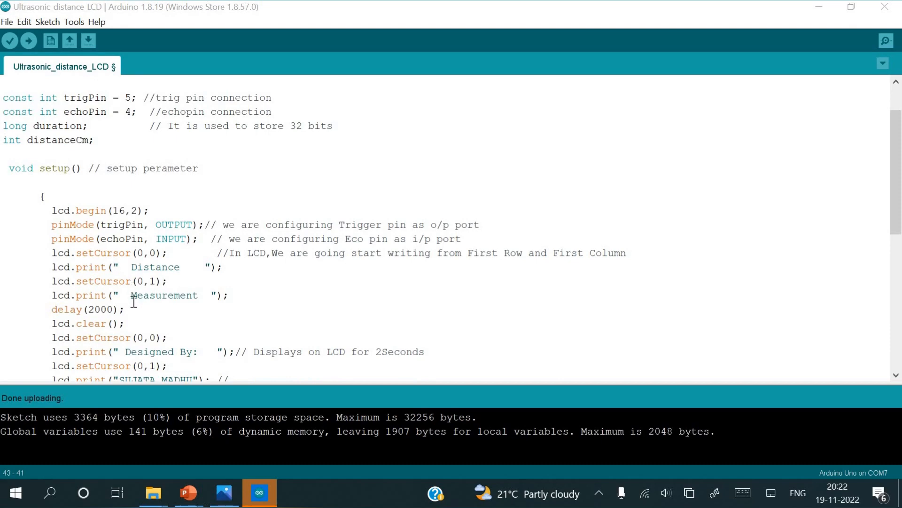
pyautogui.moveTo(155, 311)
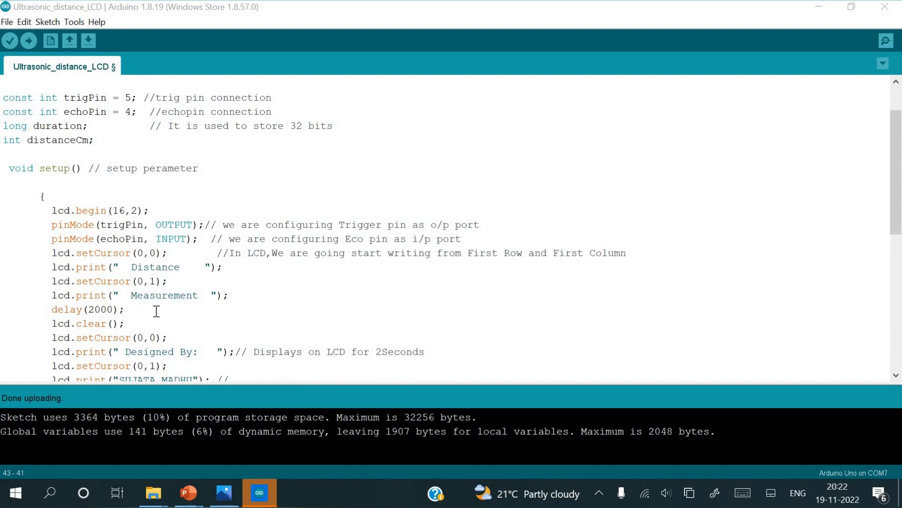
pyautogui.moveTo(60, 326)
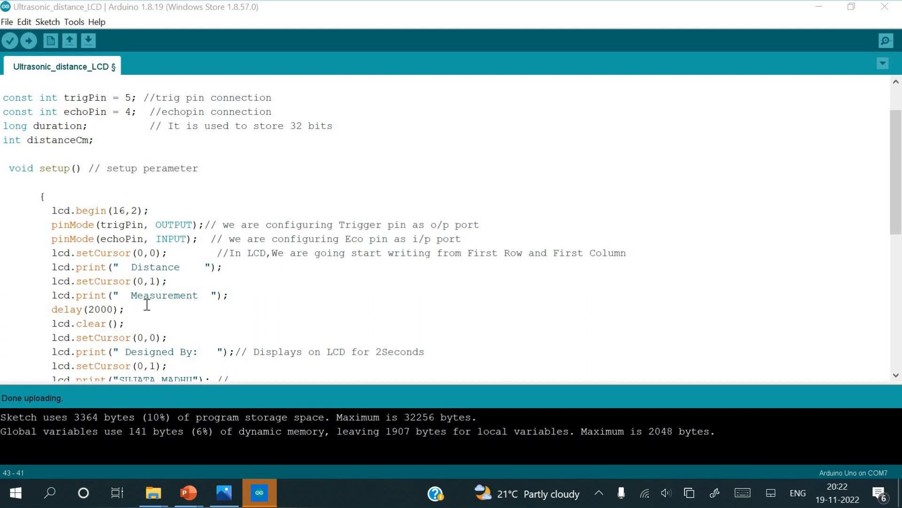
pyautogui.moveTo(93, 346)
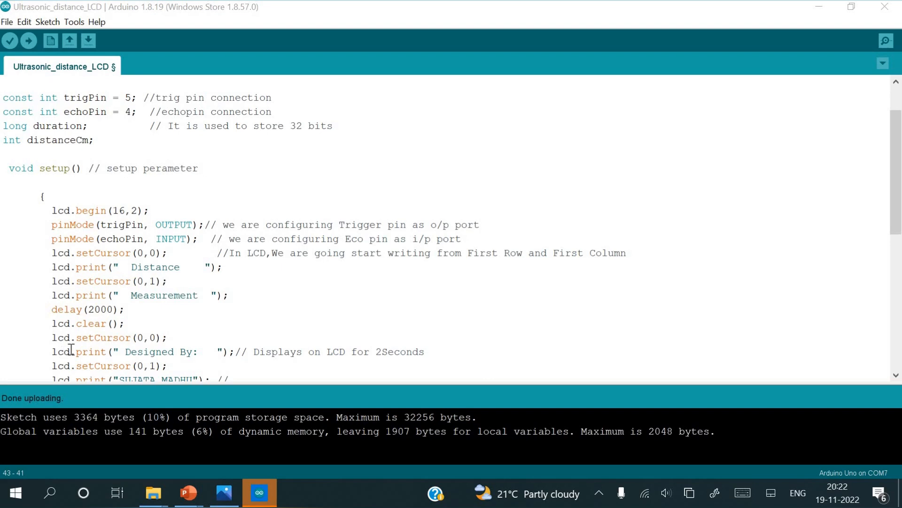
pyautogui.moveTo(95, 345)
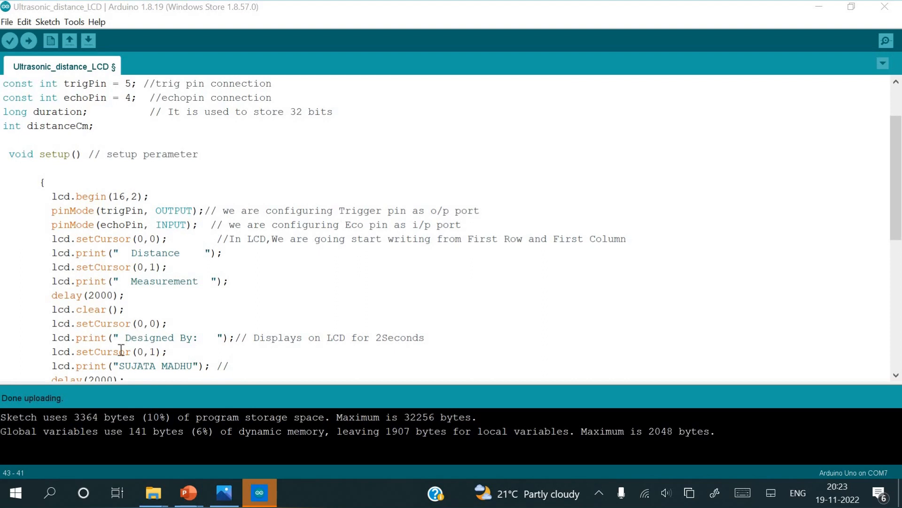
pyautogui.moveTo(209, 343)
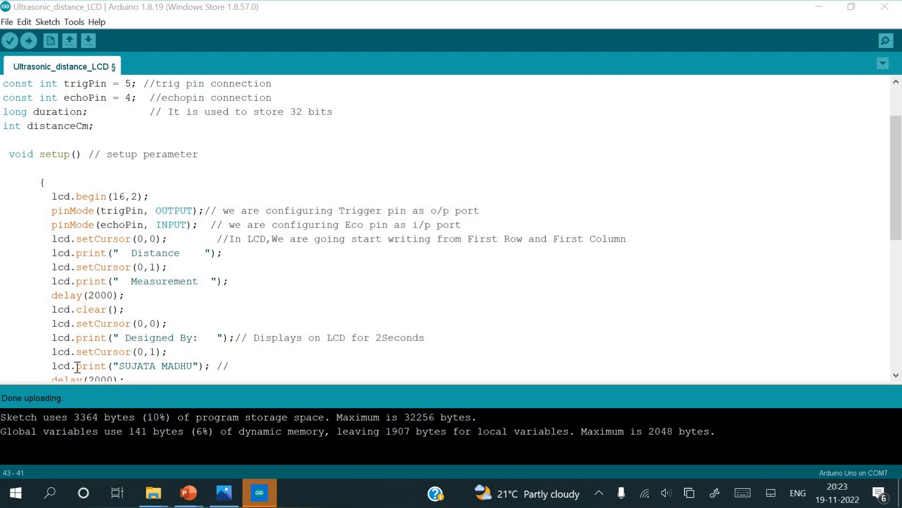
pyautogui.scroll(-3)
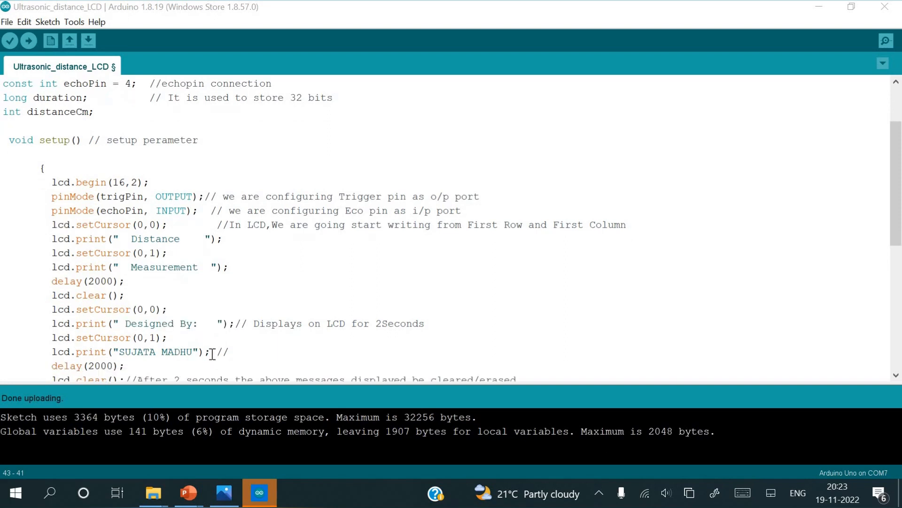
pyautogui.scroll(3)
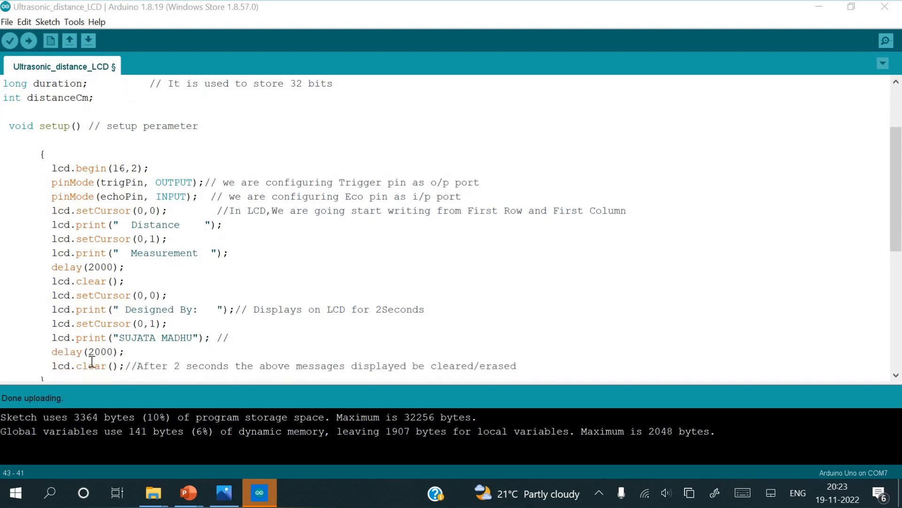
pyautogui.scroll(3)
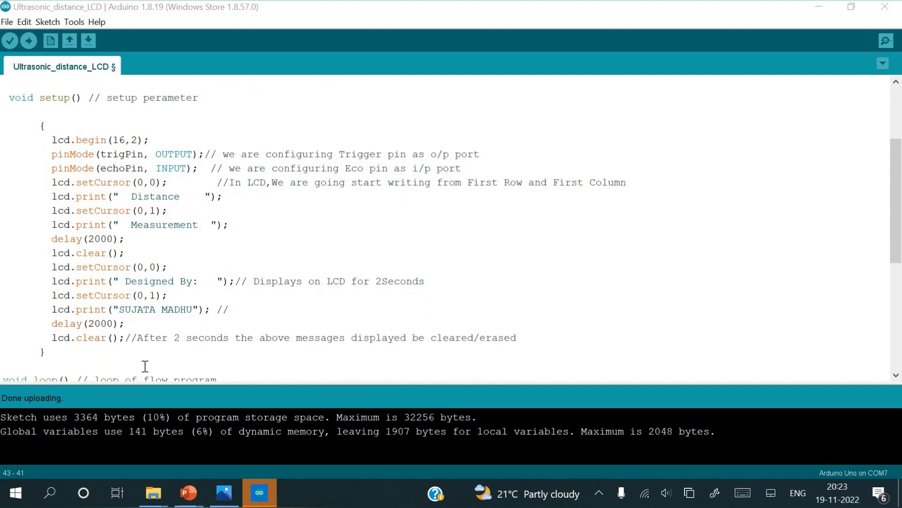
pyautogui.moveTo(322, 350)
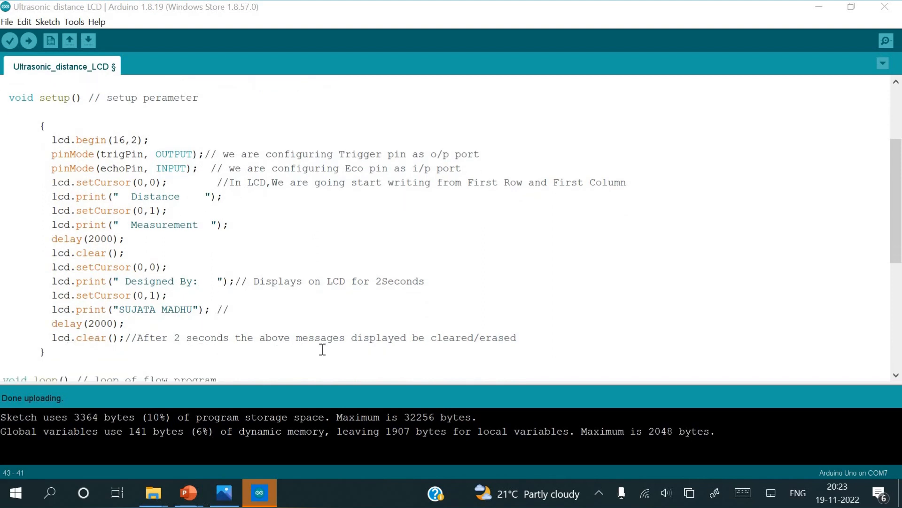
pyautogui.moveTo(453, 342)
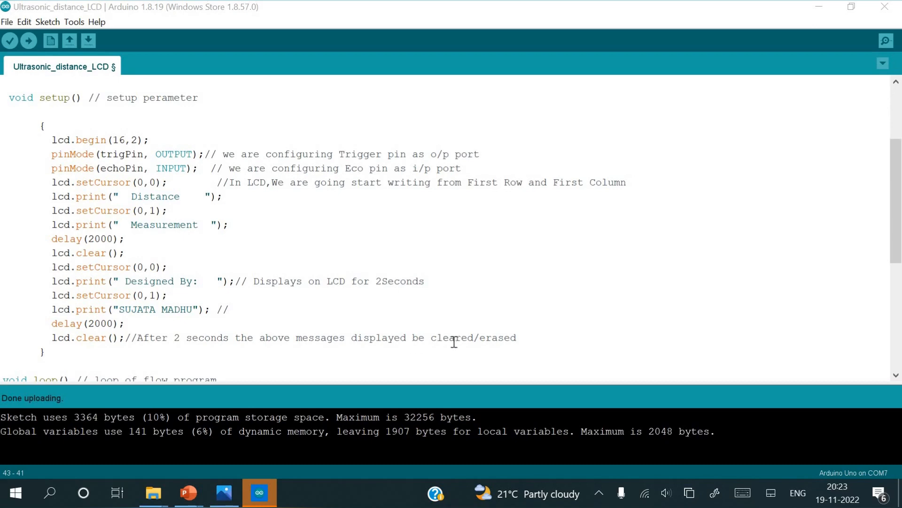
pyautogui.scroll(-3)
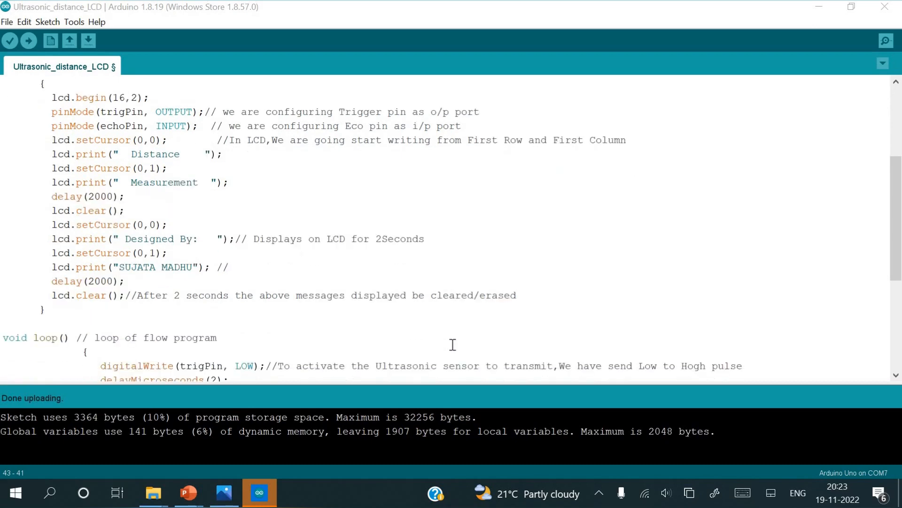
# Scroll loop() to the trigger pulse, pulseIn distance calculation and 'Distance Measur.' print.
pyautogui.scroll(-3)
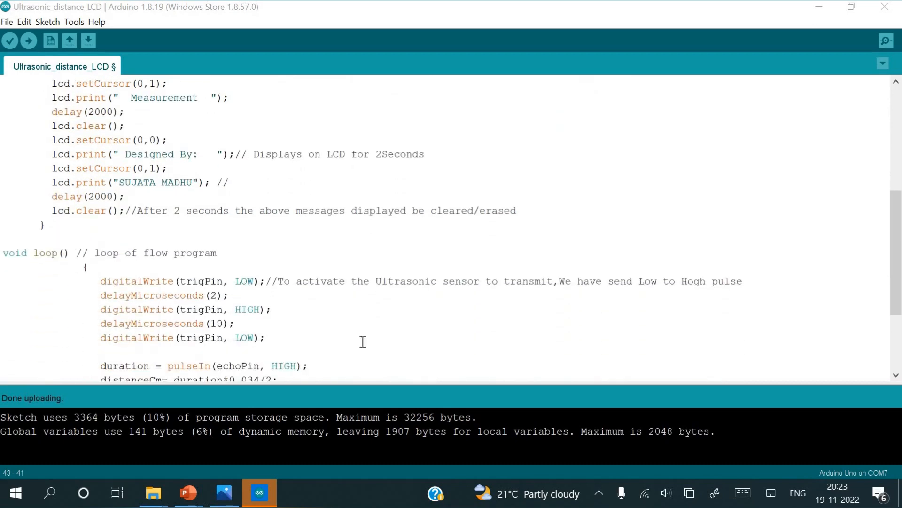
pyautogui.scroll(-3)
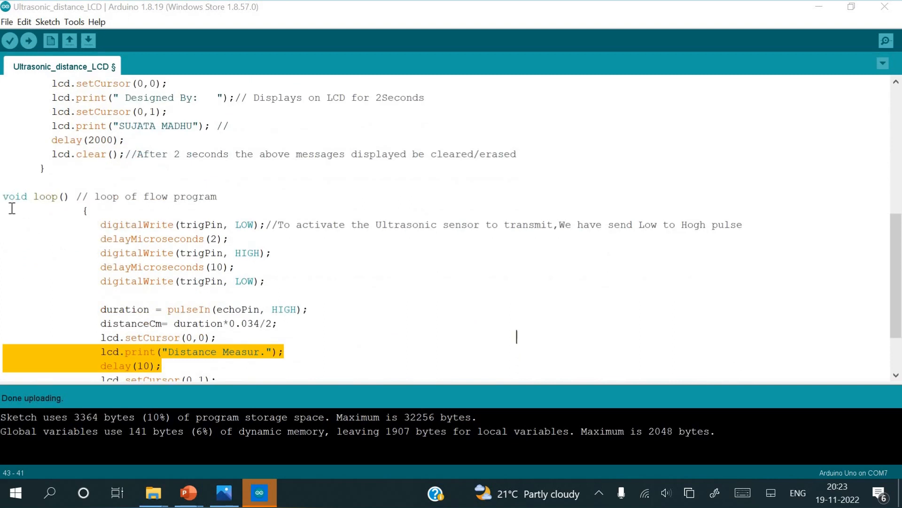
pyautogui.moveTo(89, 210)
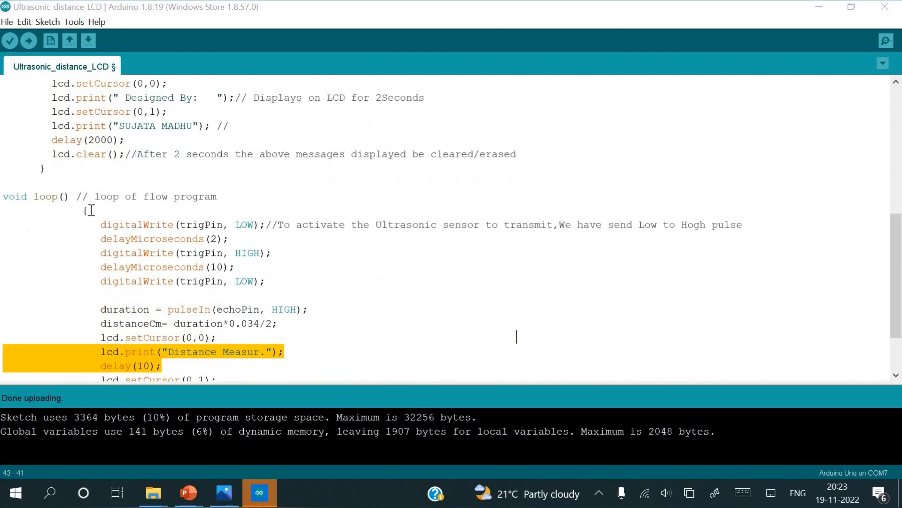
pyautogui.moveTo(81, 233)
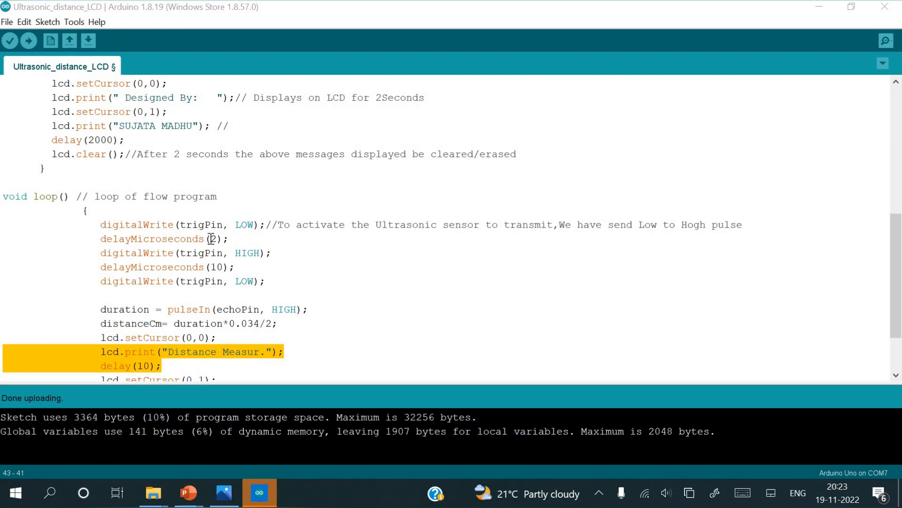
pyautogui.moveTo(393, 230)
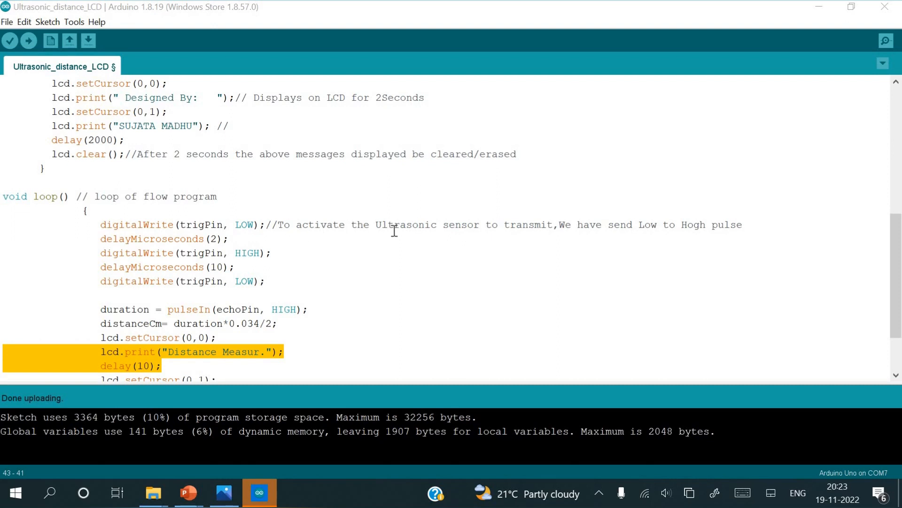
pyautogui.moveTo(219, 250)
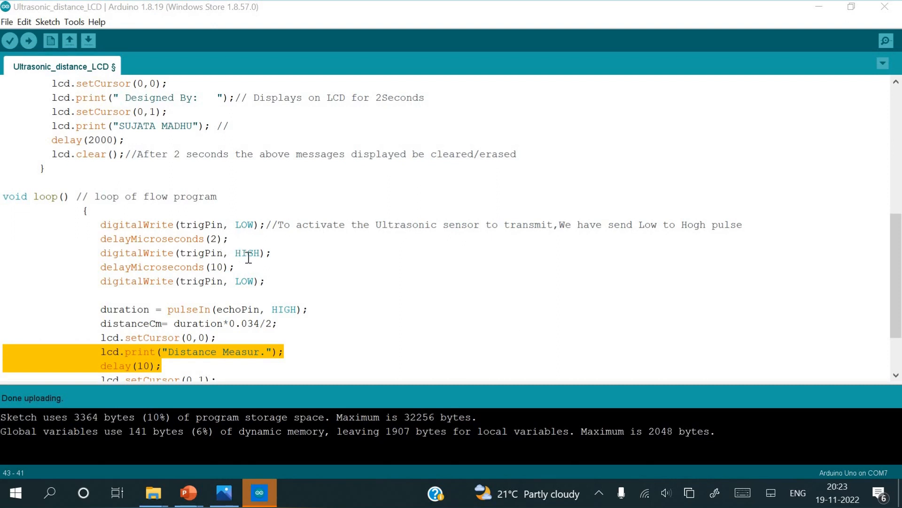
pyautogui.moveTo(230, 230)
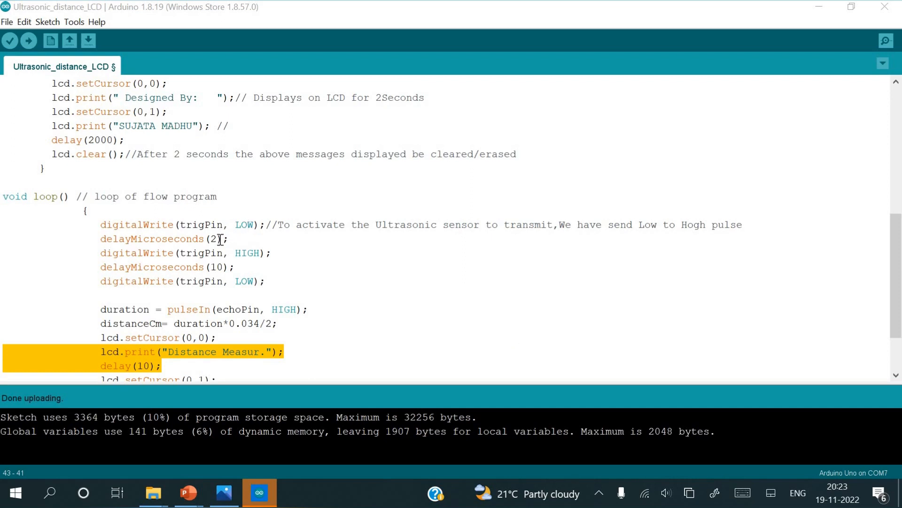
pyautogui.moveTo(208, 253)
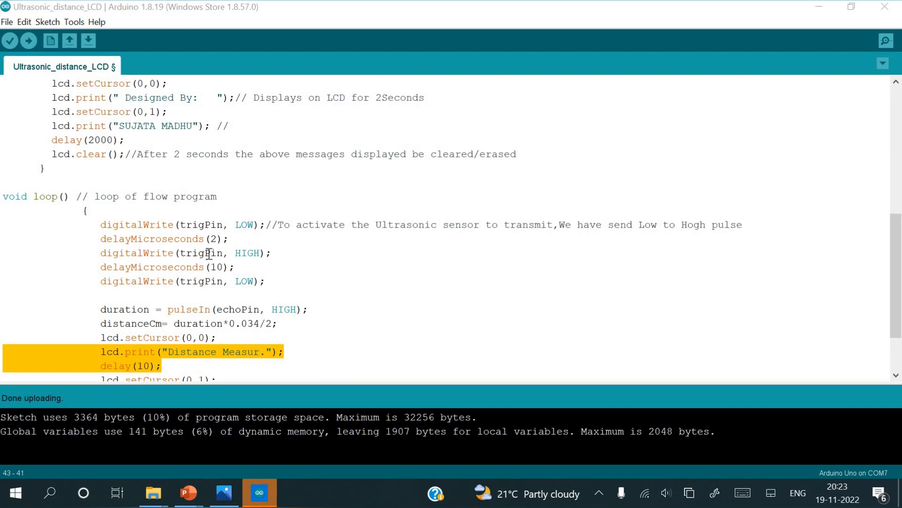
pyautogui.moveTo(217, 267)
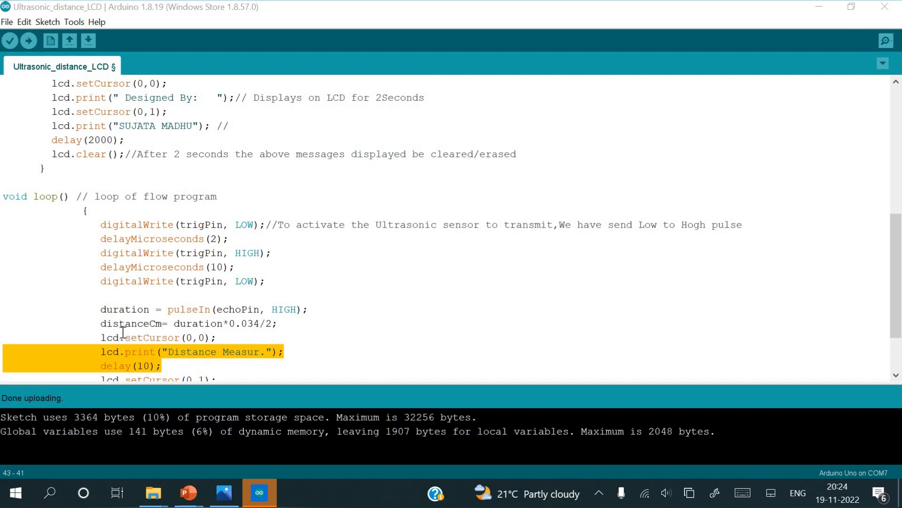
pyautogui.moveTo(124, 311)
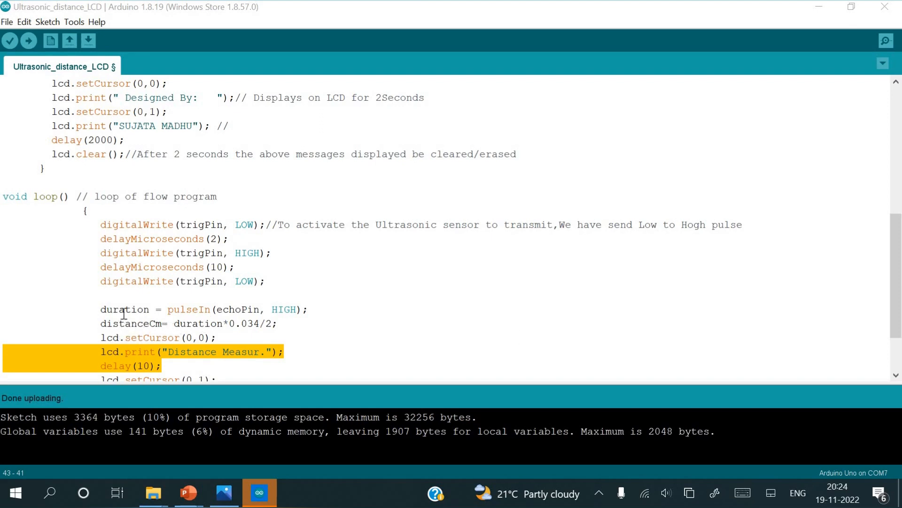
pyautogui.moveTo(245, 331)
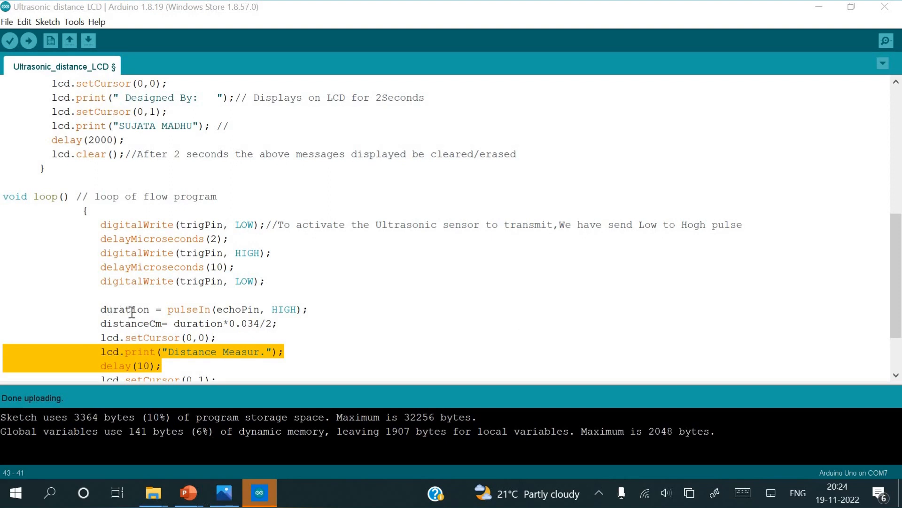
pyautogui.moveTo(202, 310)
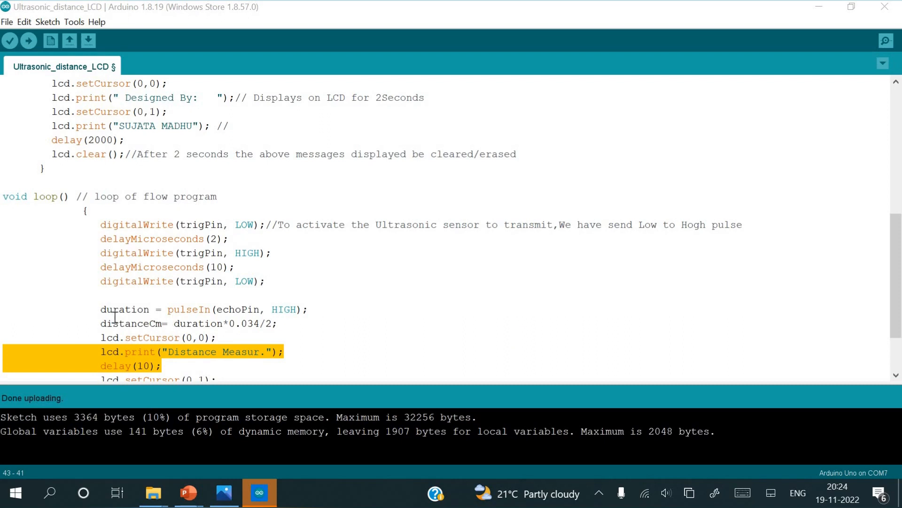
pyautogui.moveTo(163, 325)
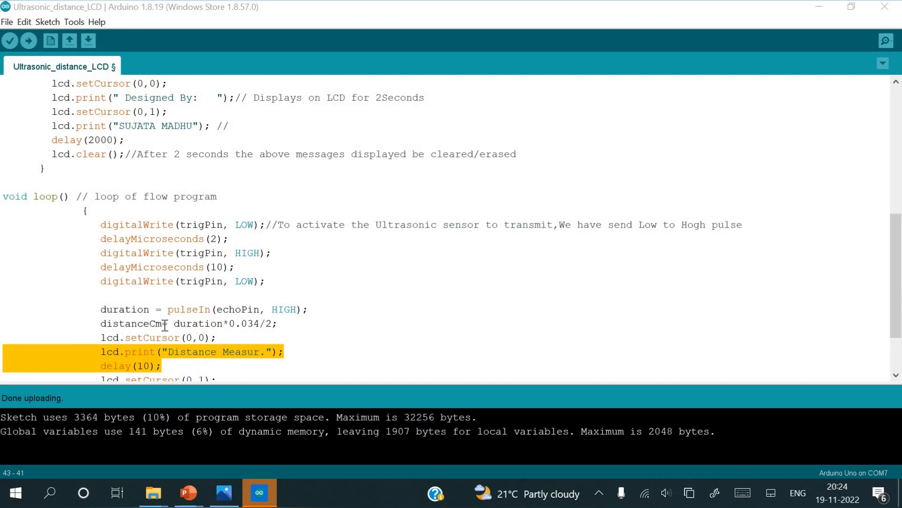
pyautogui.moveTo(230, 337)
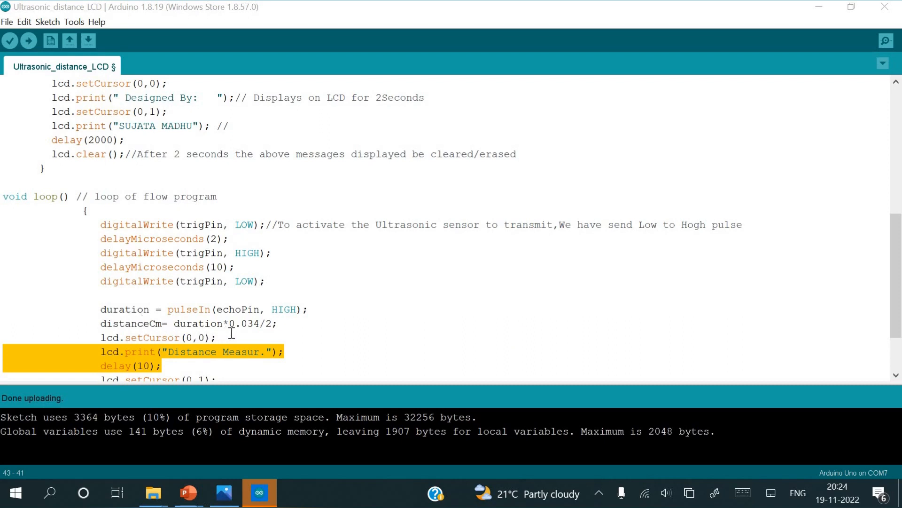
pyautogui.moveTo(253, 331)
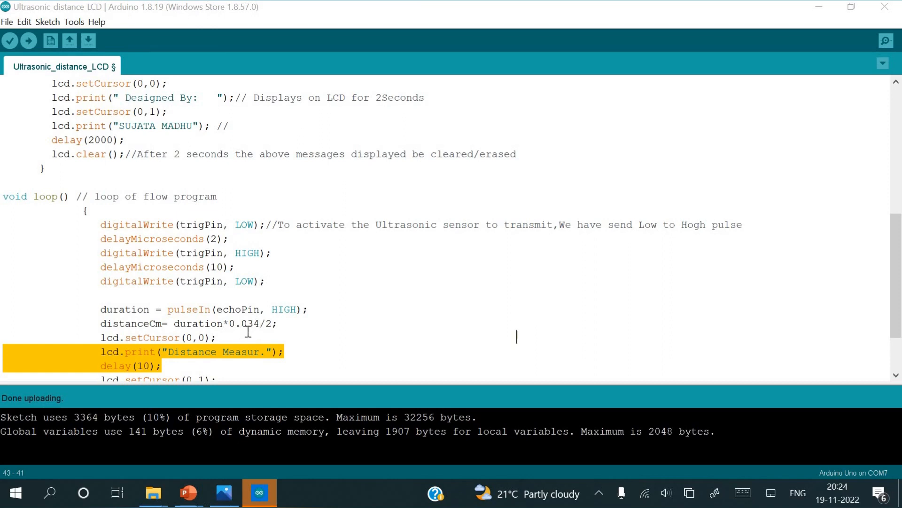
pyautogui.moveTo(271, 330)
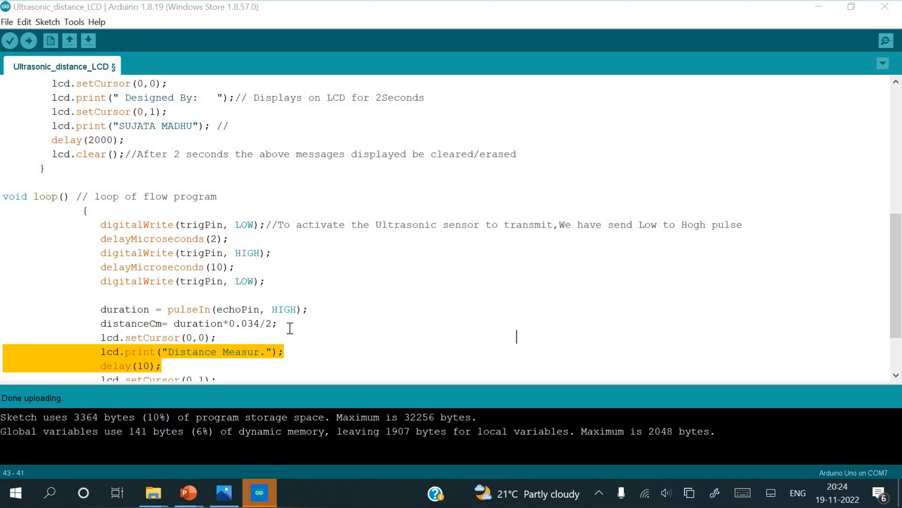
pyautogui.moveTo(337, 285)
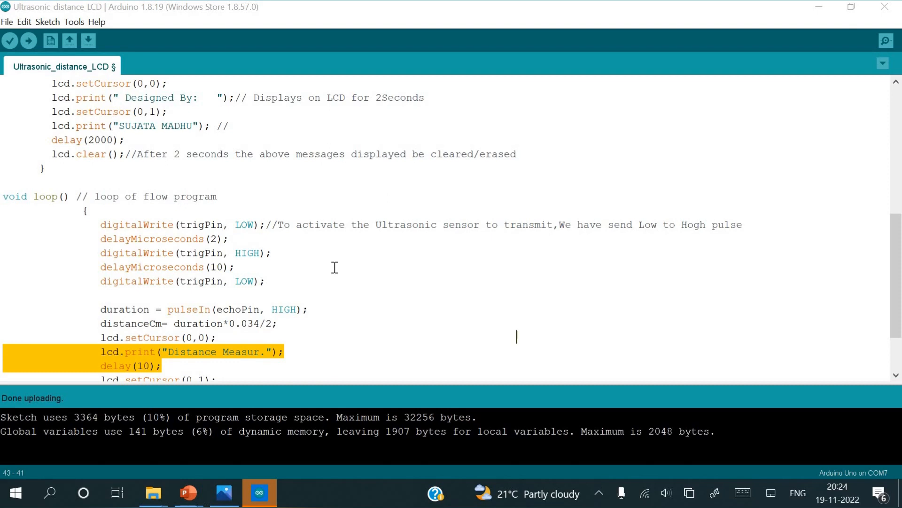
pyautogui.moveTo(370, 273)
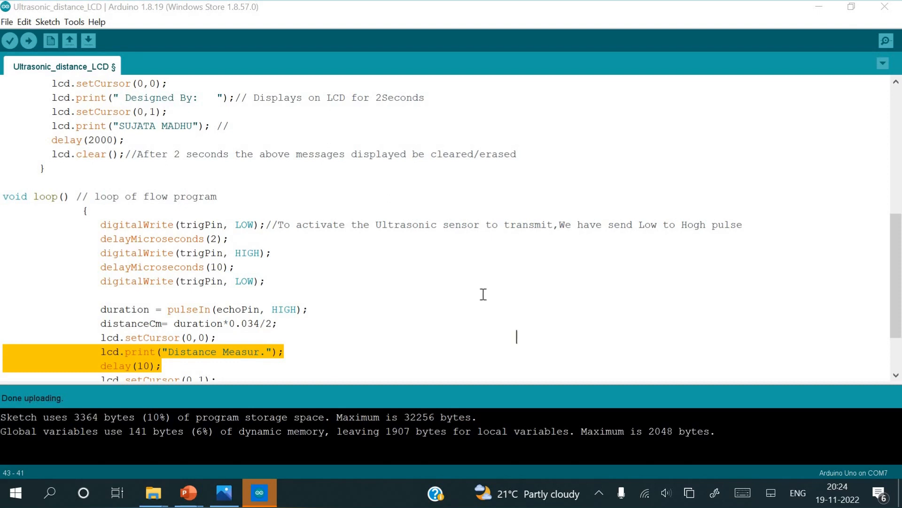
pyautogui.moveTo(486, 301)
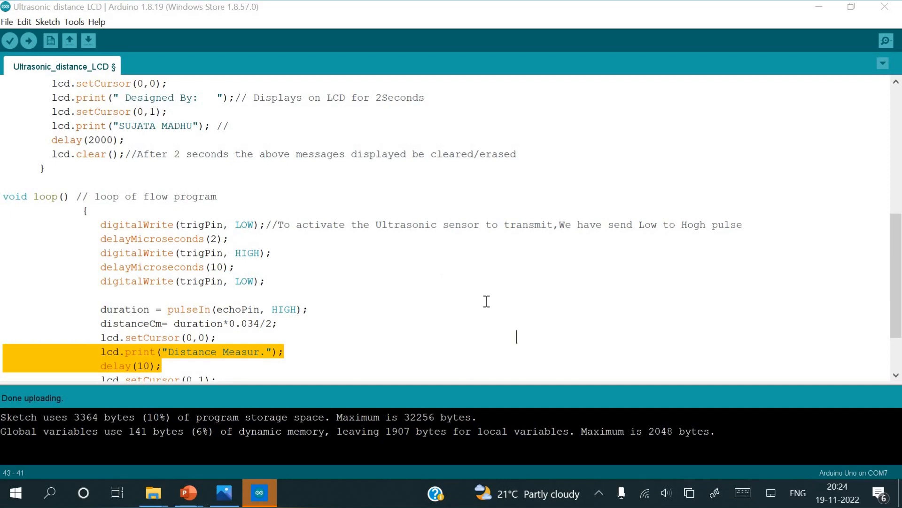
pyautogui.moveTo(488, 319)
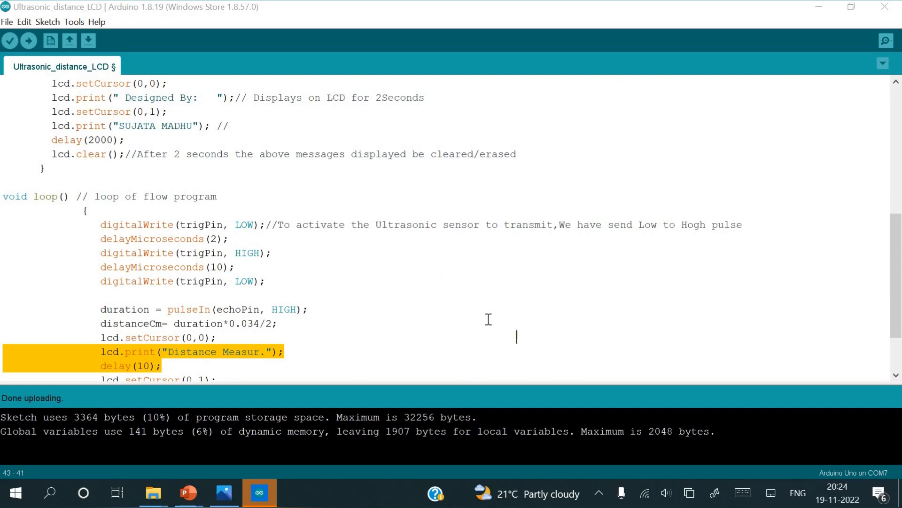
pyautogui.moveTo(440, 277)
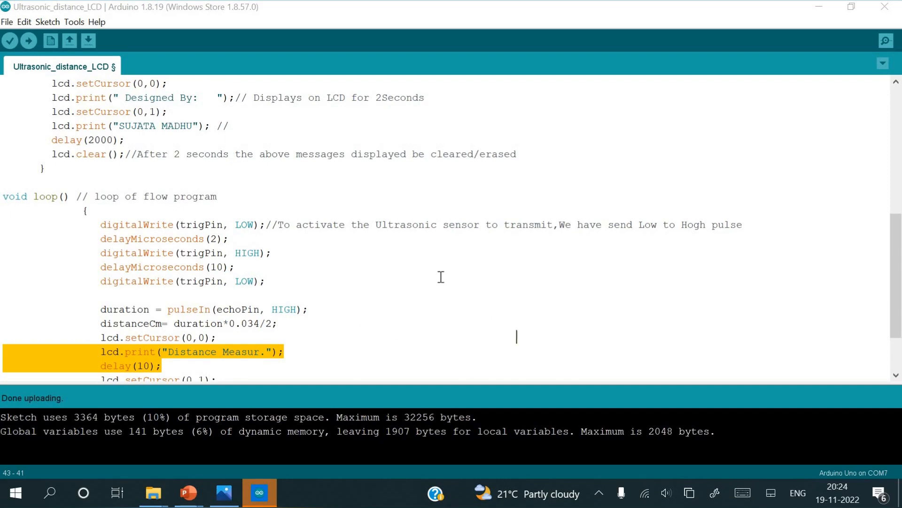
pyautogui.moveTo(432, 312)
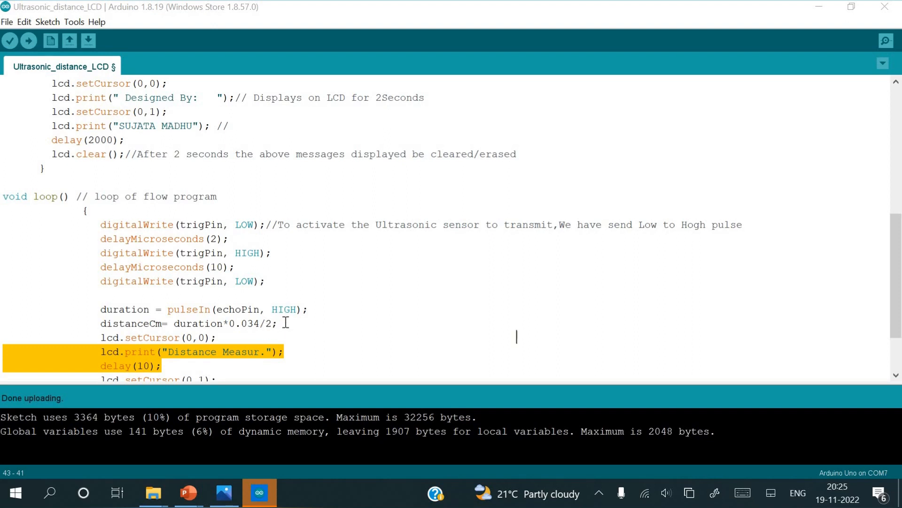
pyautogui.moveTo(381, 282)
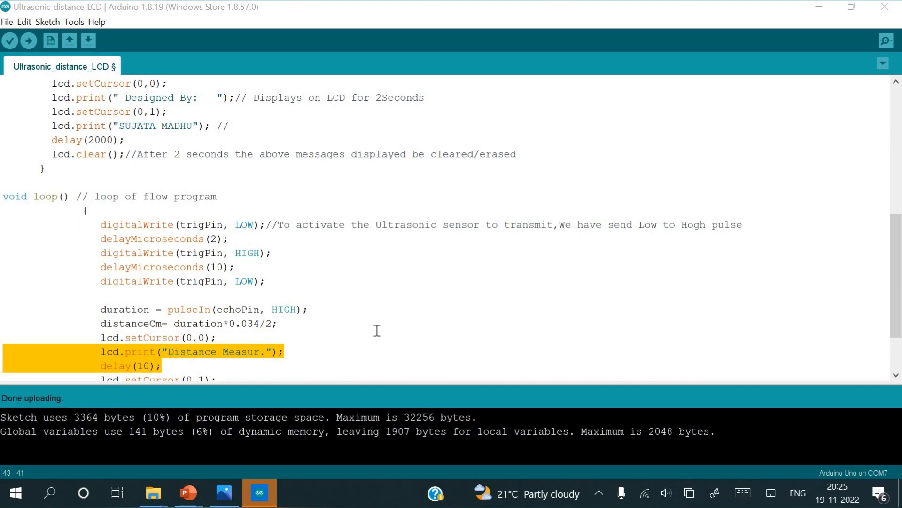
pyautogui.moveTo(329, 328)
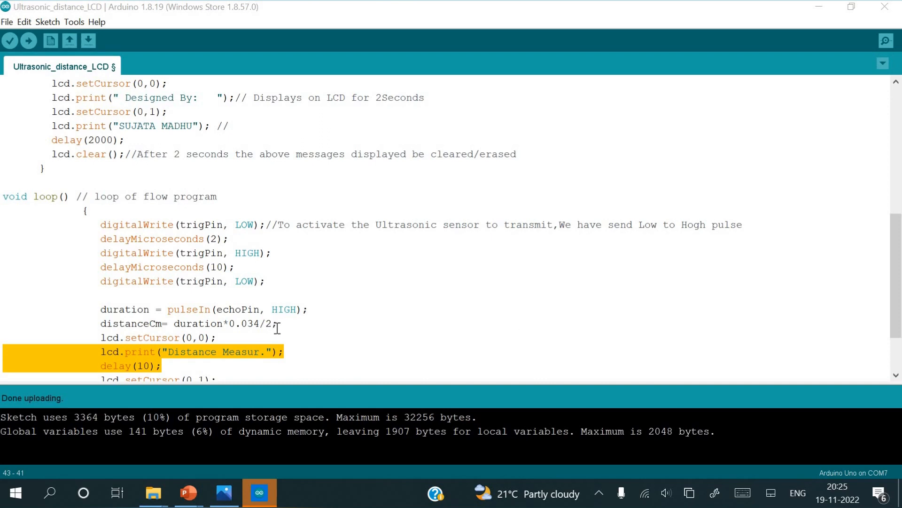
pyautogui.moveTo(229, 323)
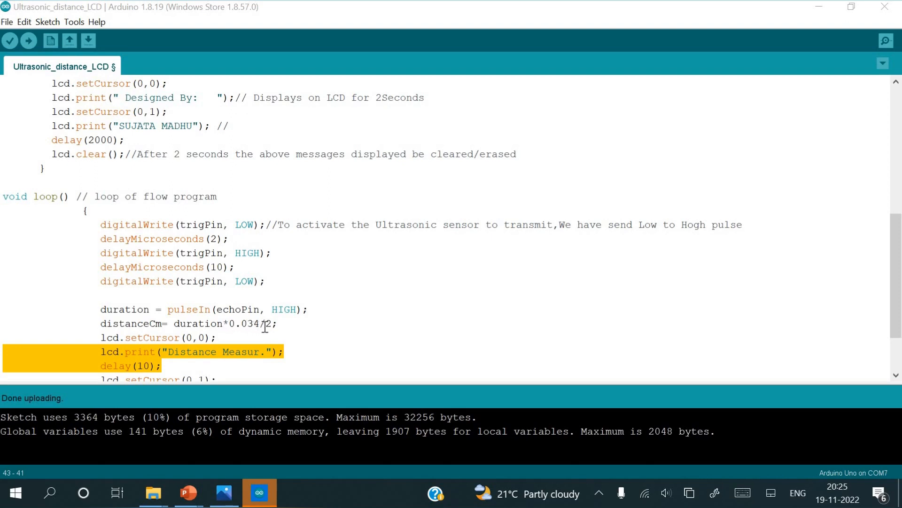
pyautogui.moveTo(141, 324)
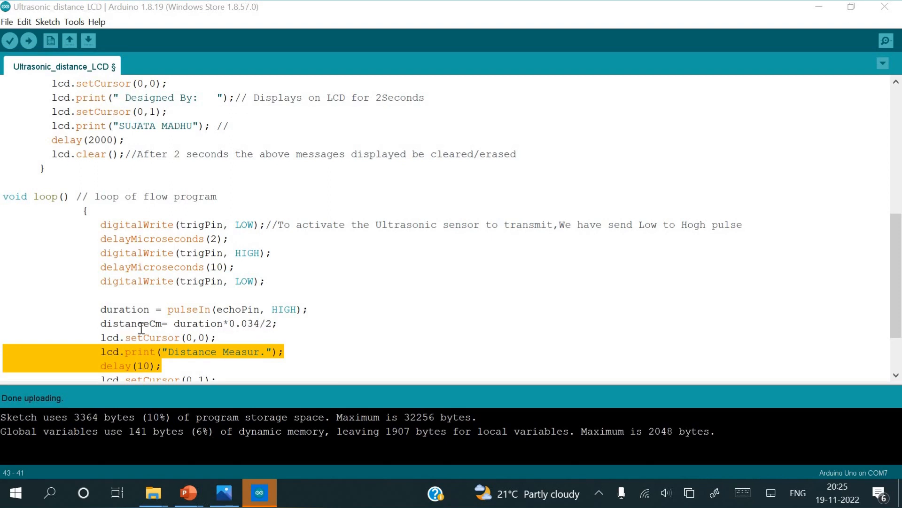
pyautogui.moveTo(172, 332)
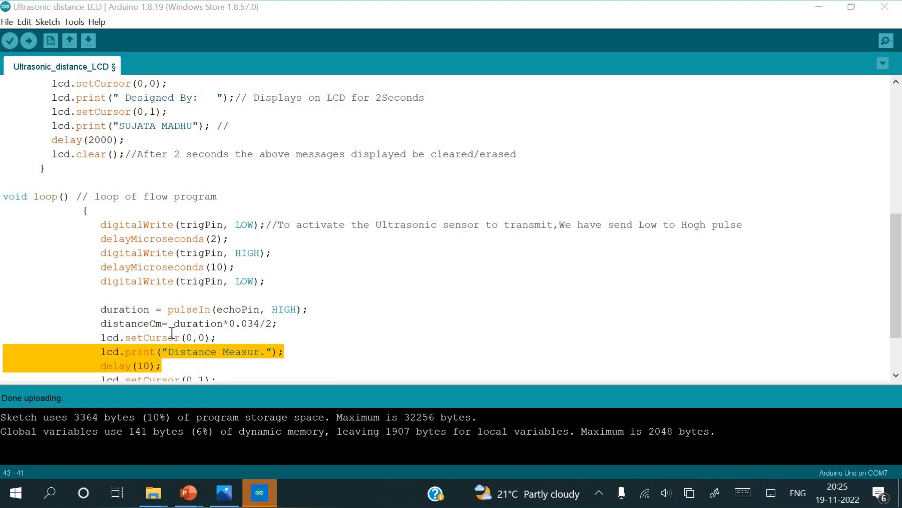
pyautogui.scroll(-3)
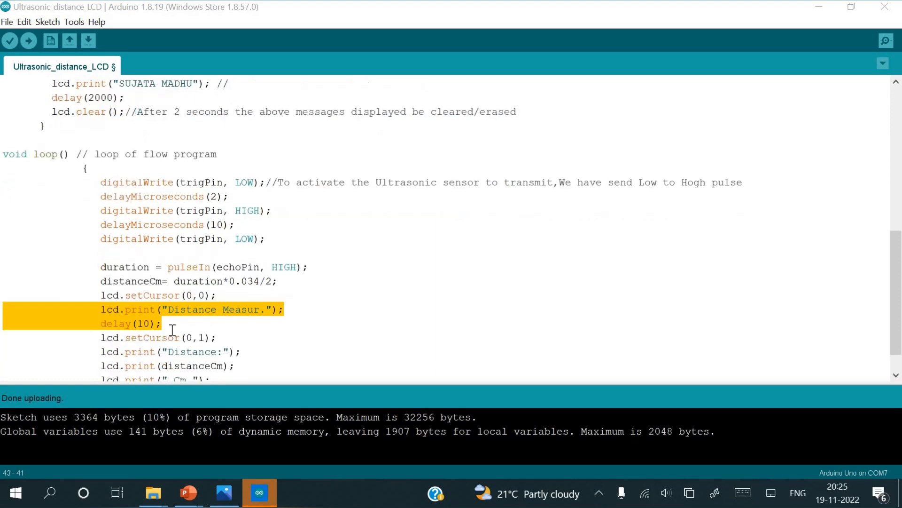
pyautogui.moveTo(108, 295)
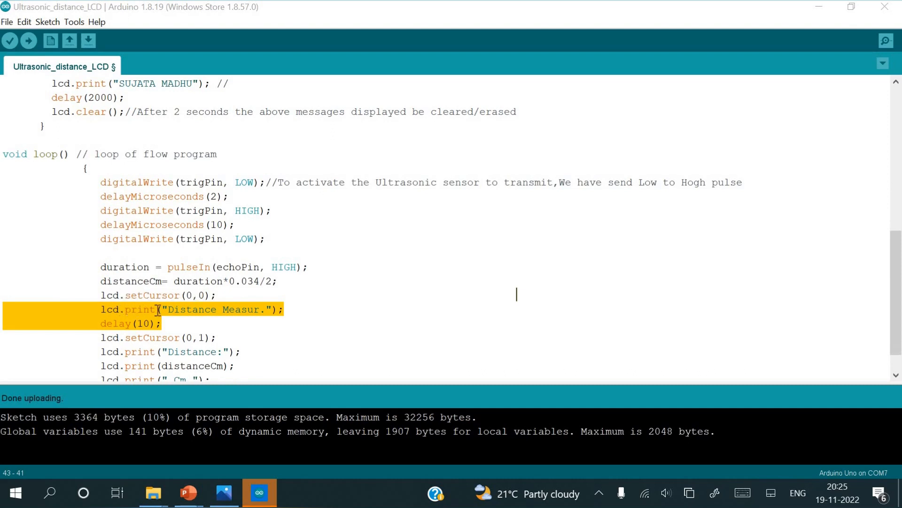
pyautogui.moveTo(176, 317)
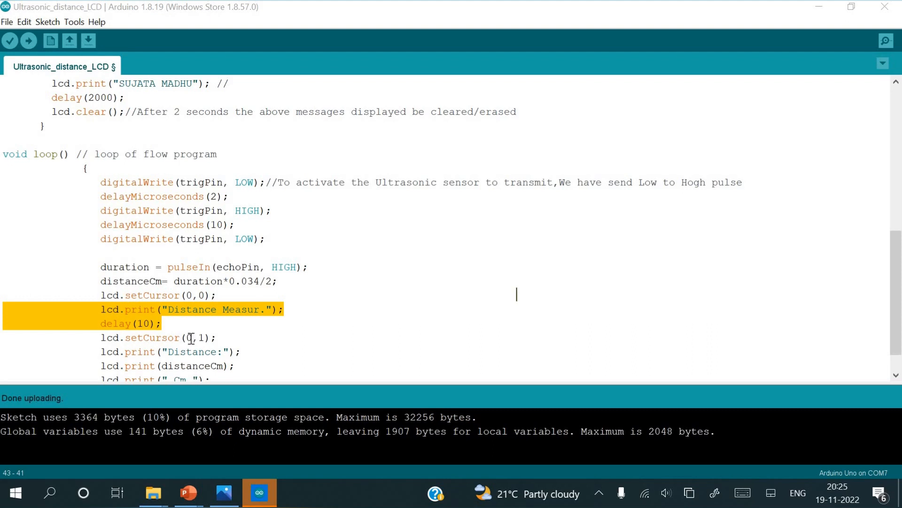
pyautogui.moveTo(181, 352)
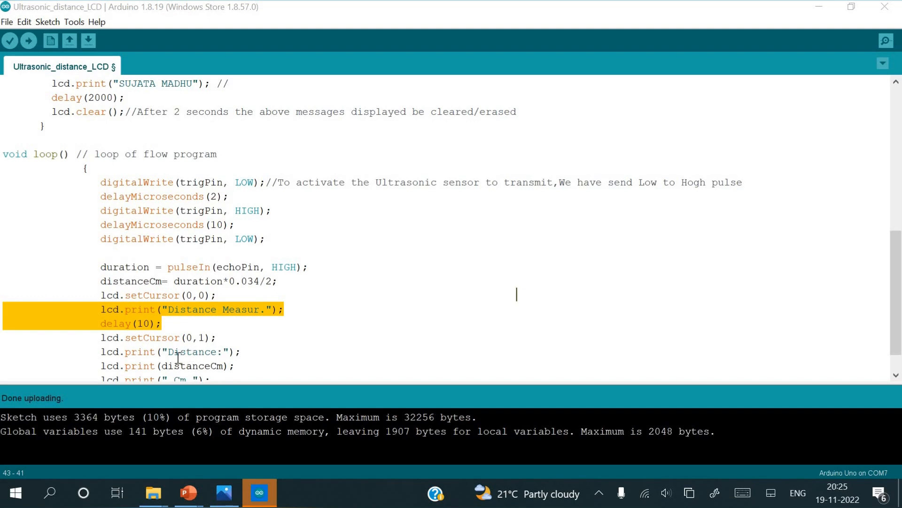
pyautogui.scroll(-3)
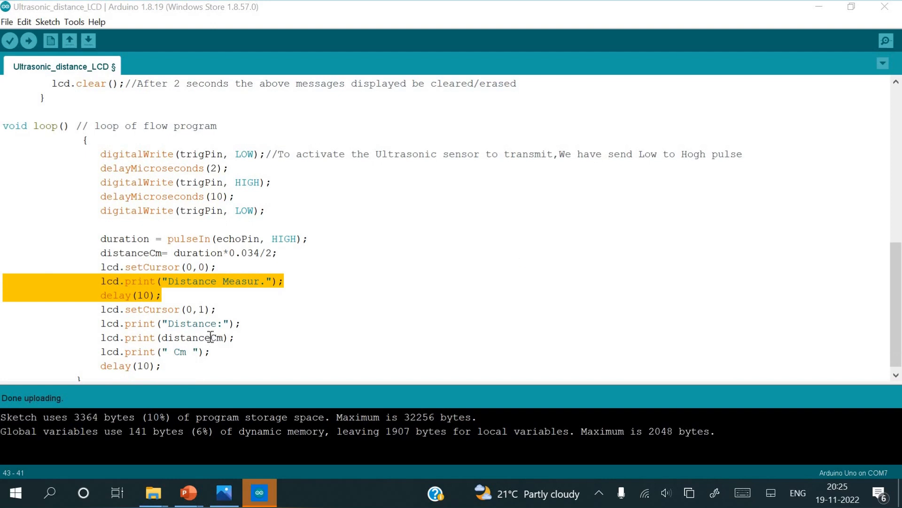
pyautogui.moveTo(177, 348)
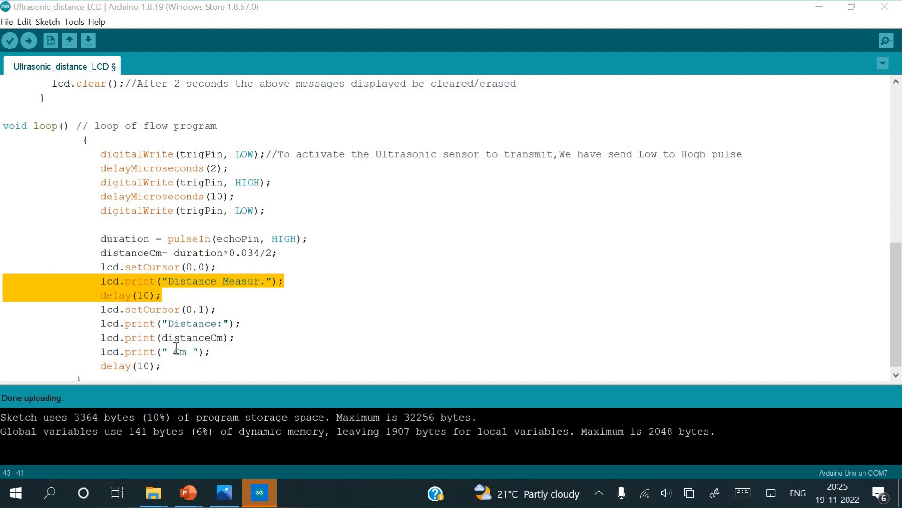